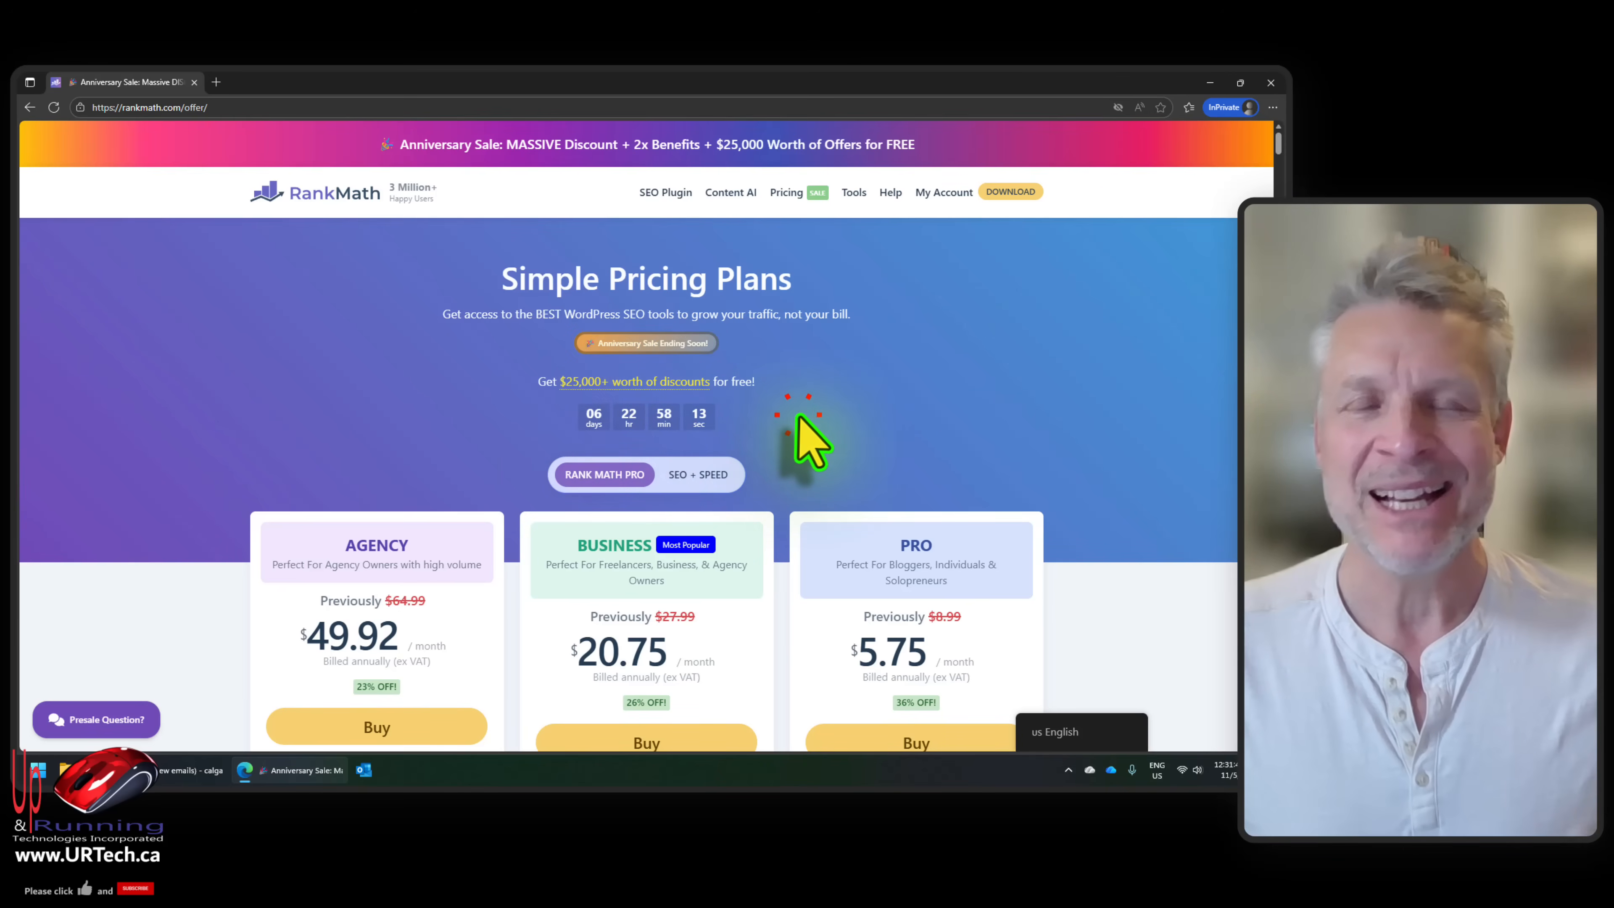
mouse_move(994, 459)
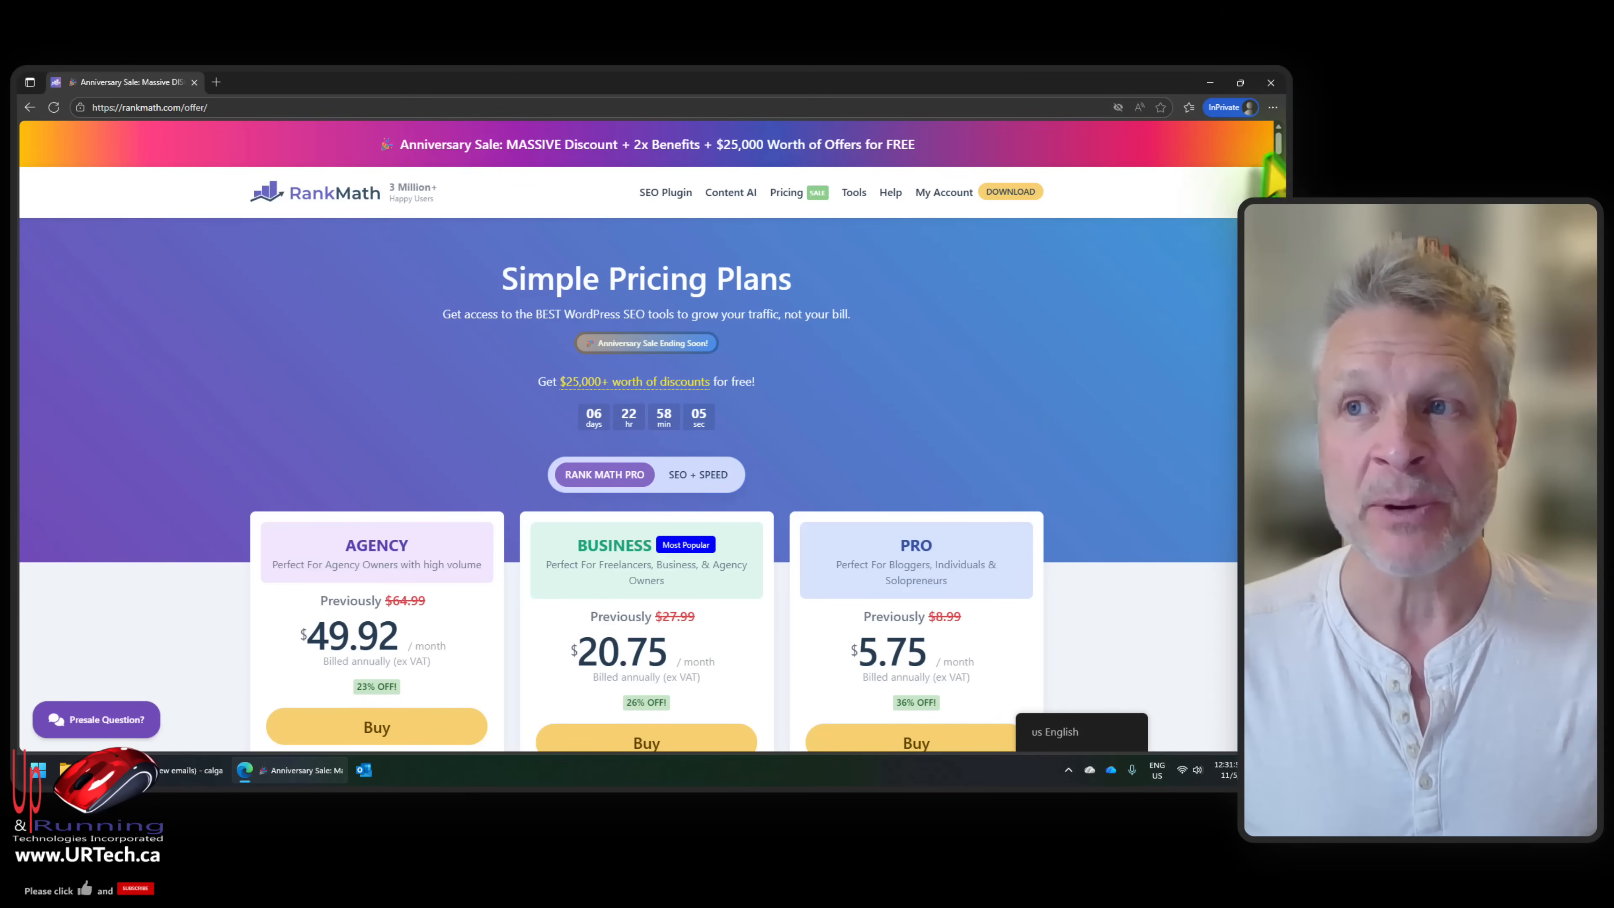
Step: Review the Content AI pricing plans, then return to the SEO plugin pricing plans
scroll("down", 3)
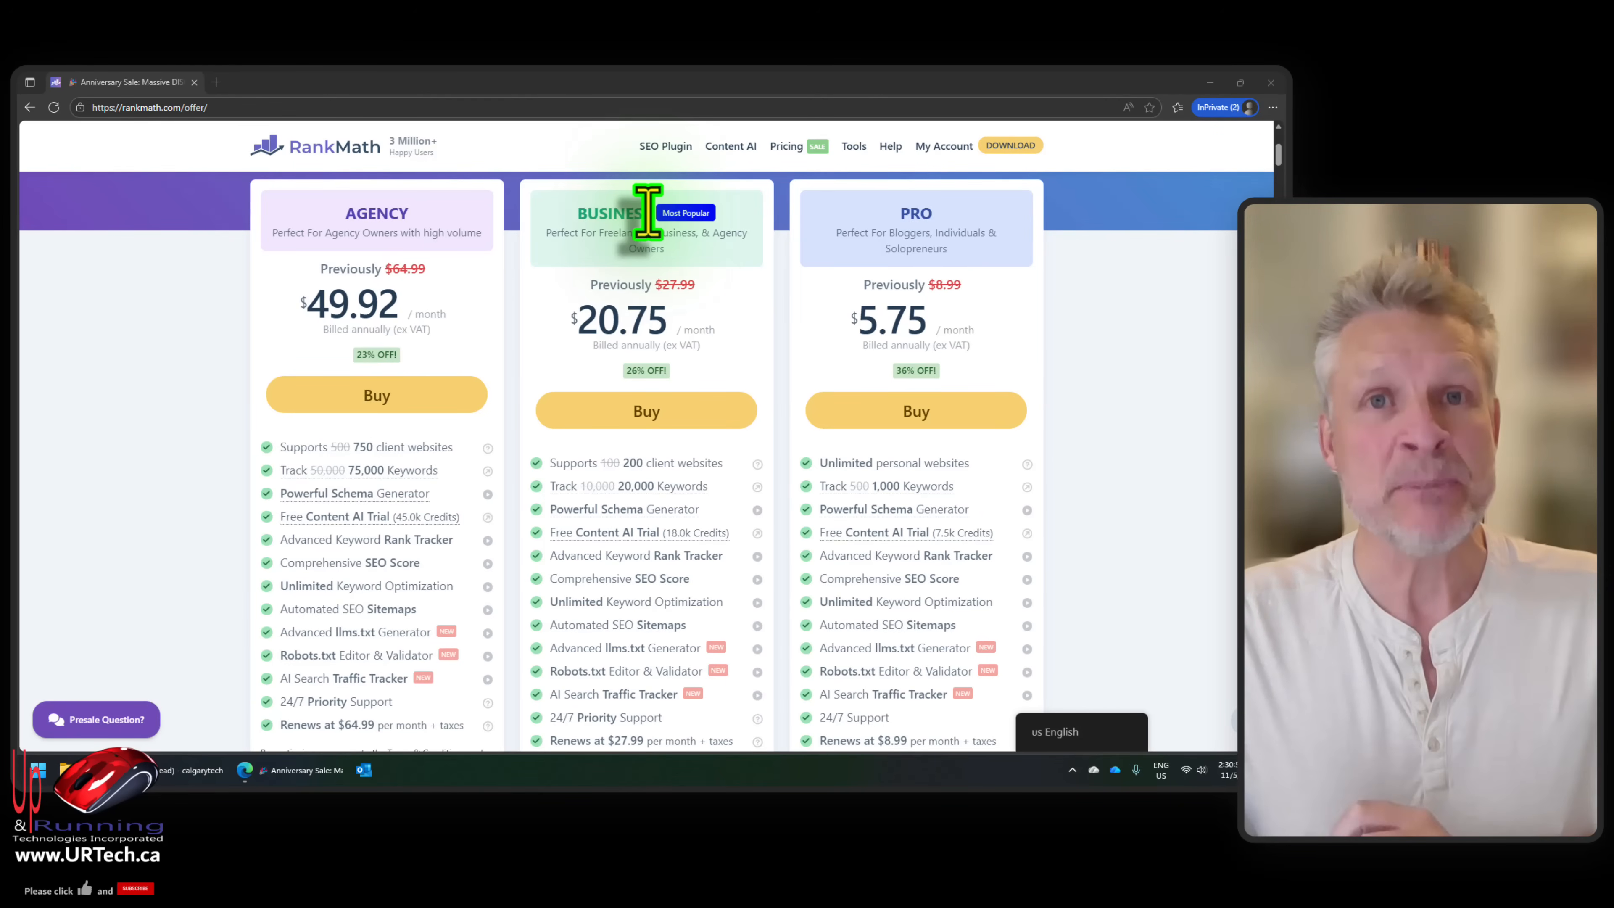
mouse_move(427, 232)
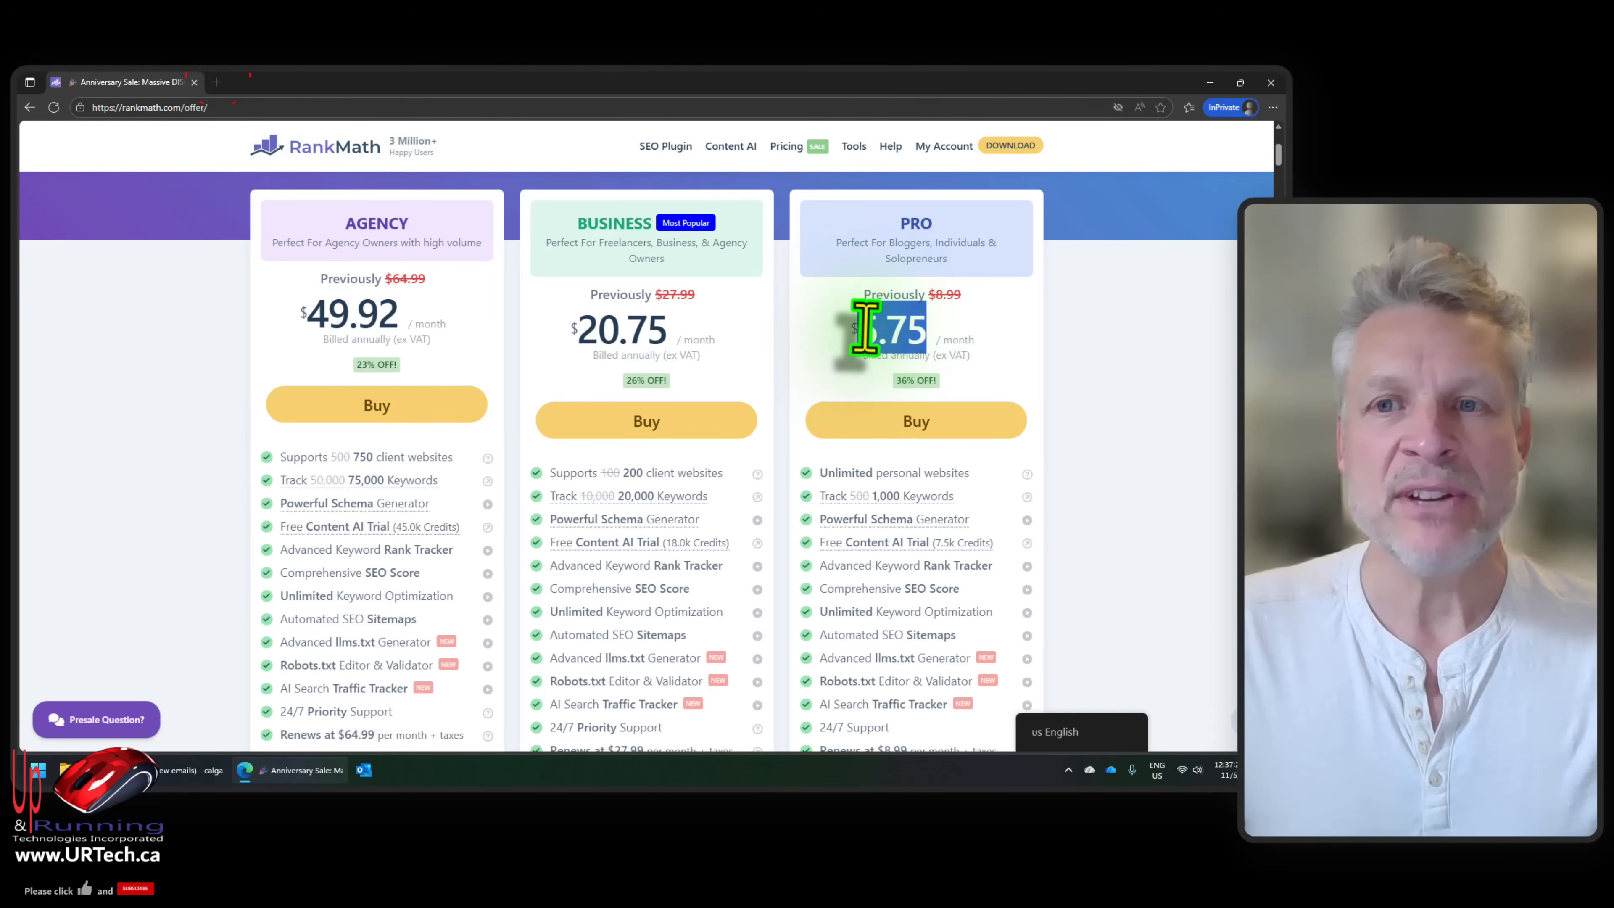
mouse_move(1087, 386)
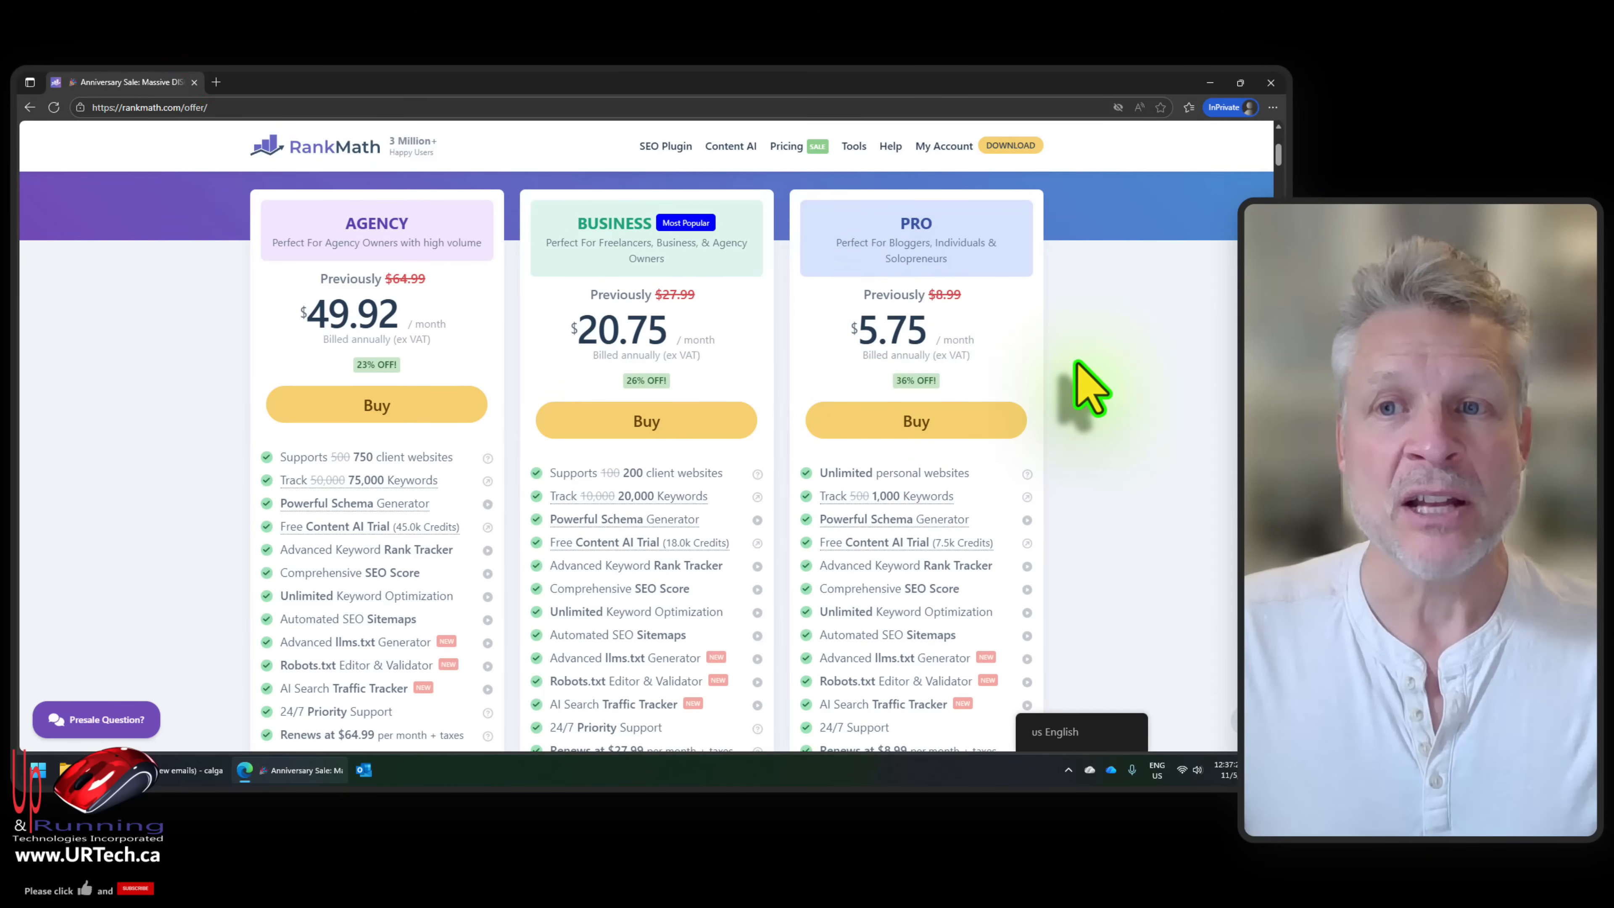
mouse_move(1070, 381)
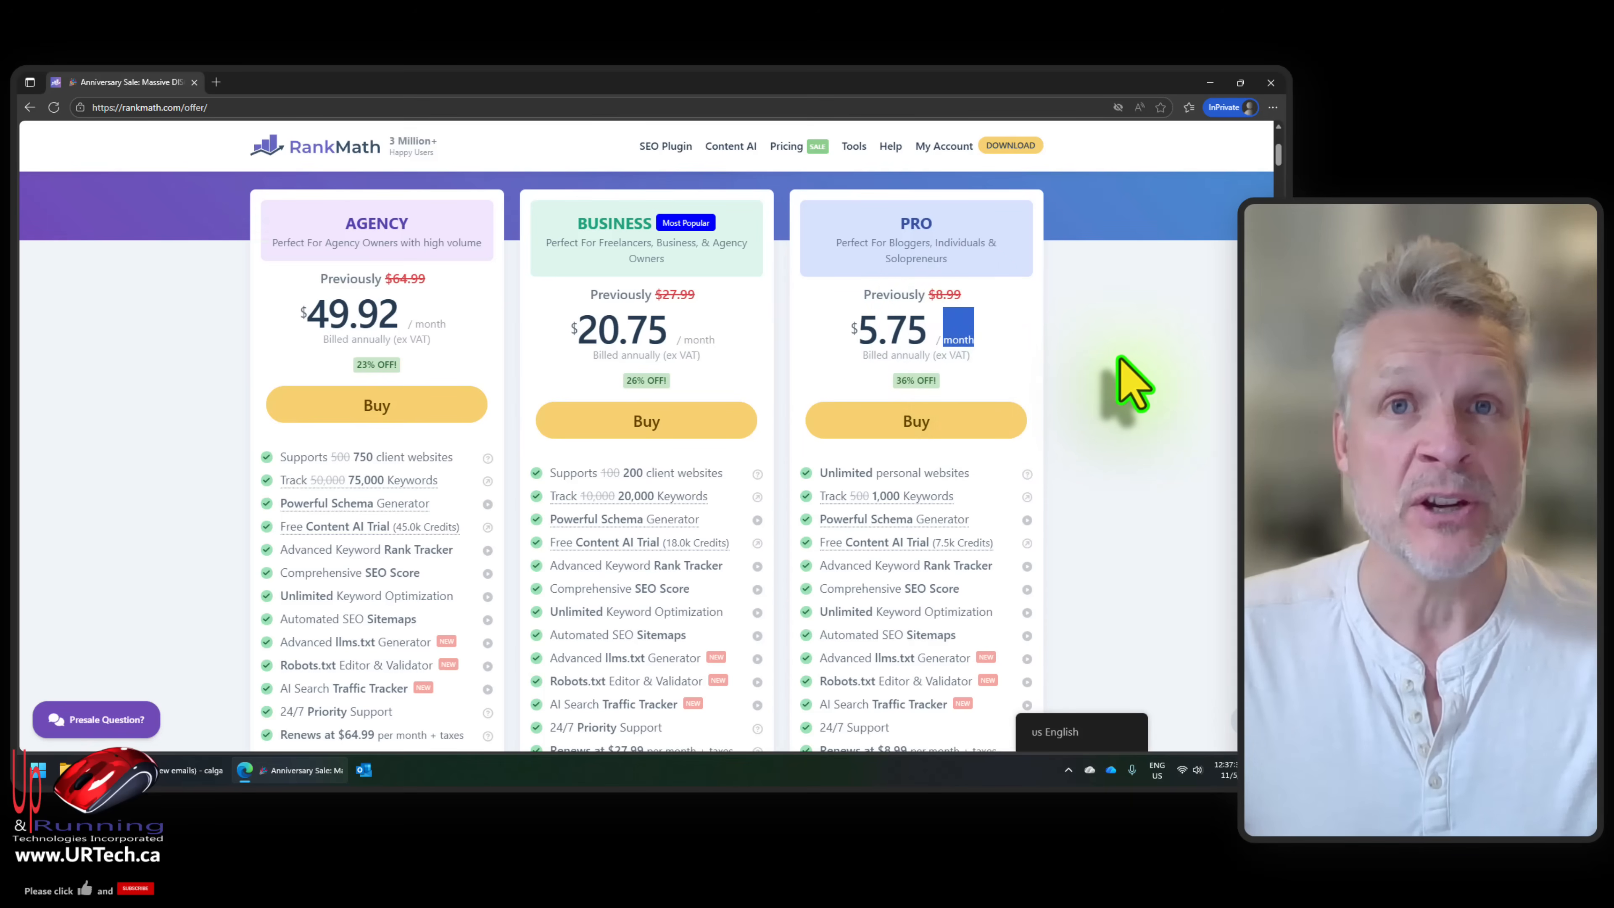
mouse_move(1096, 386)
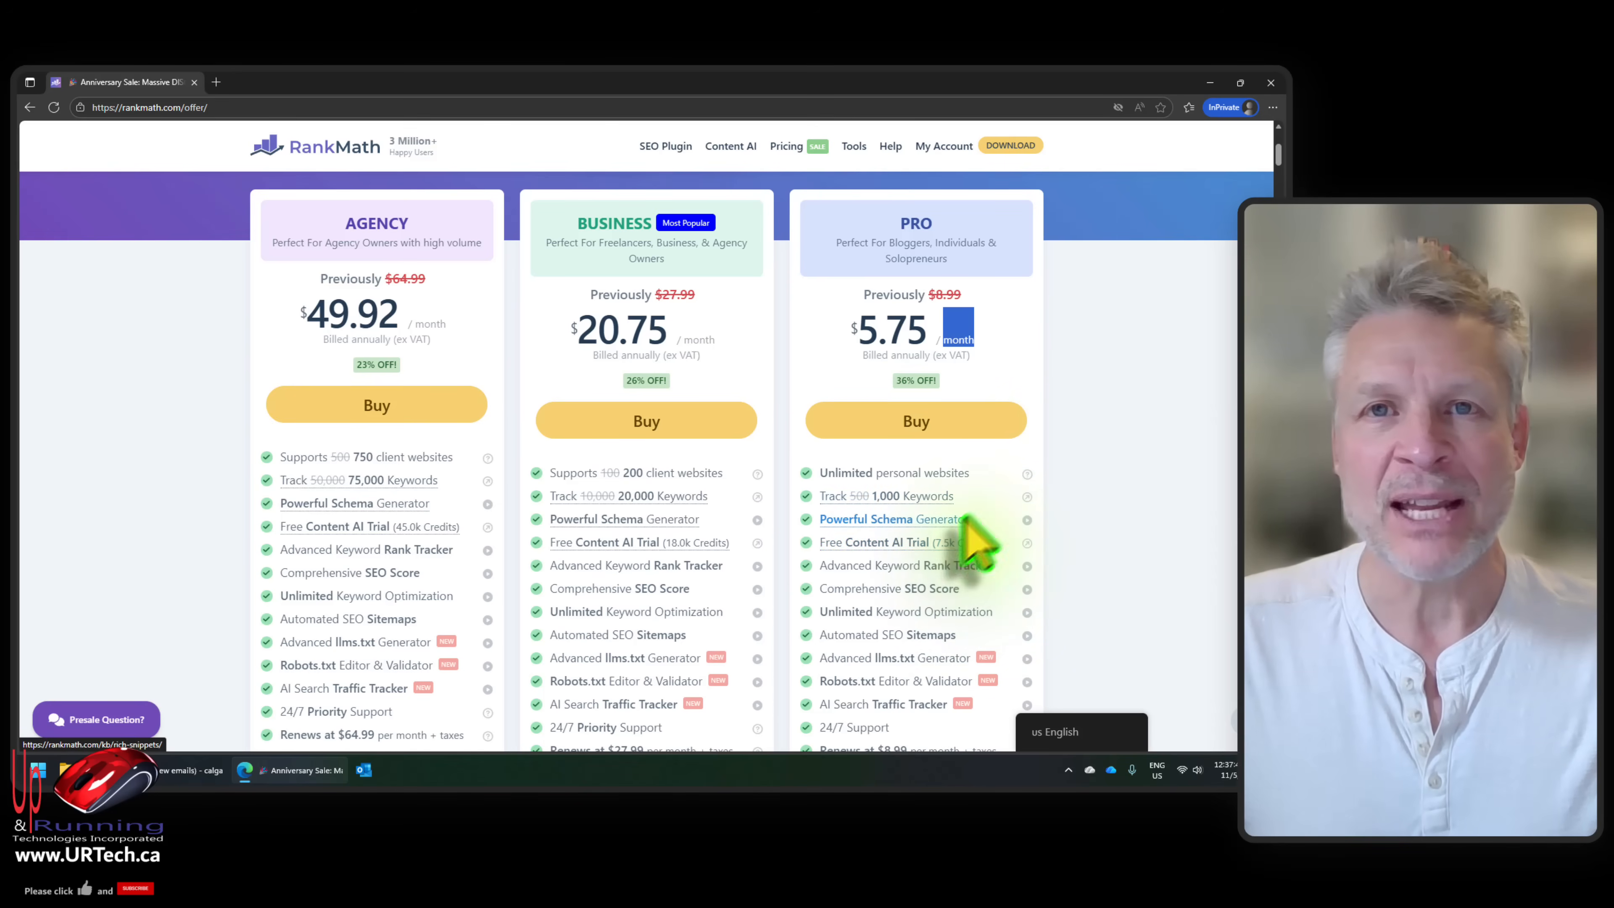
left_click(785, 146)
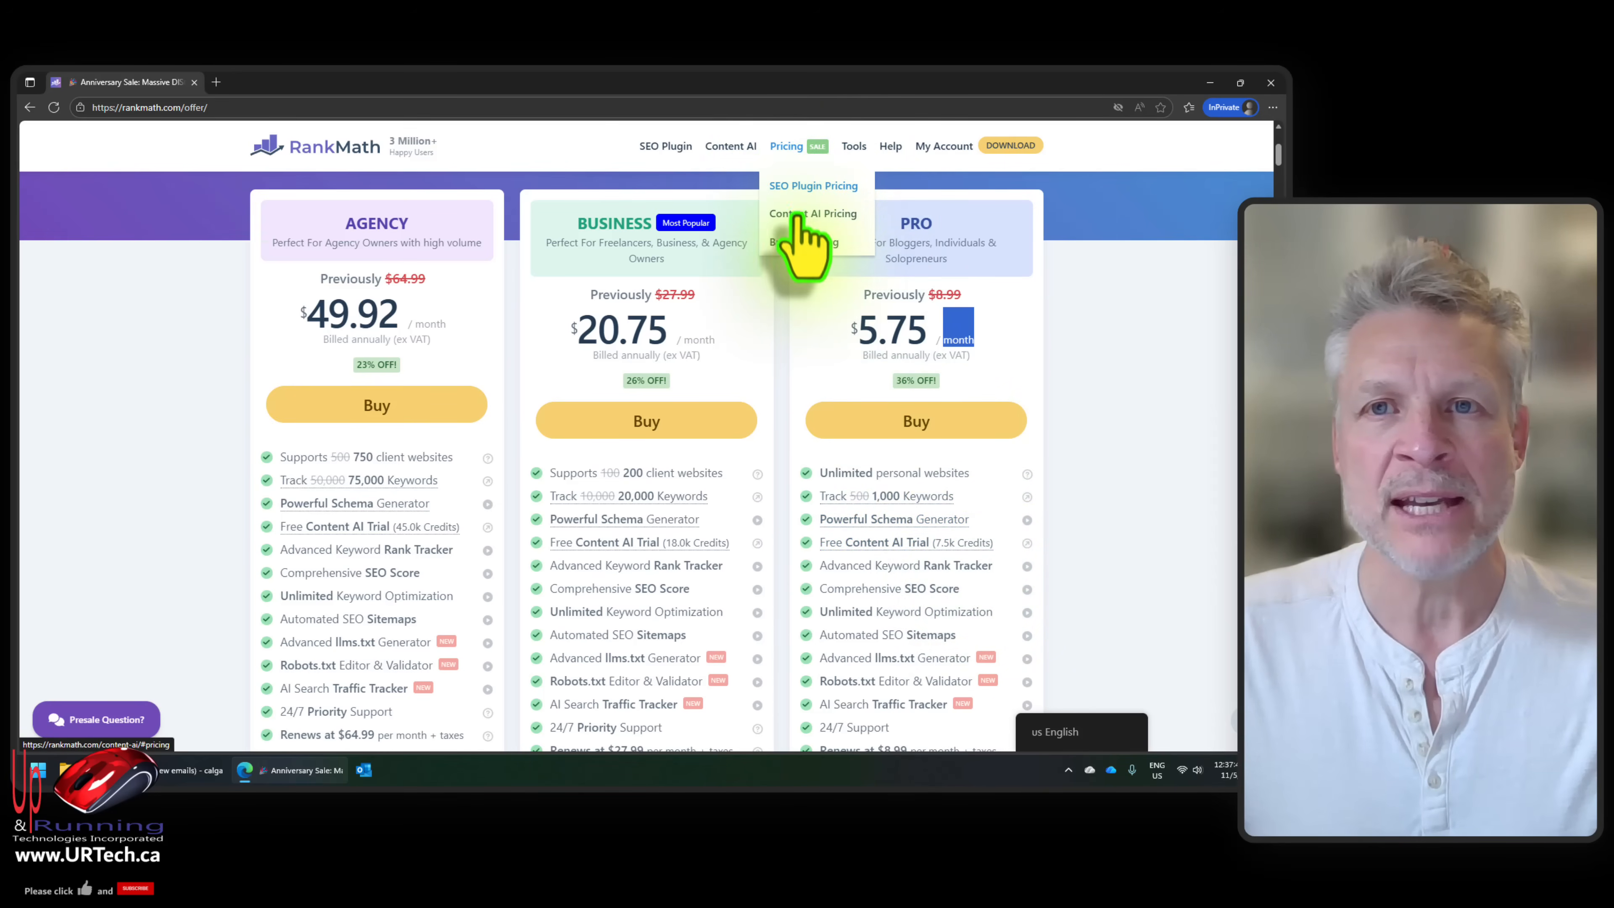
left_click(812, 213)
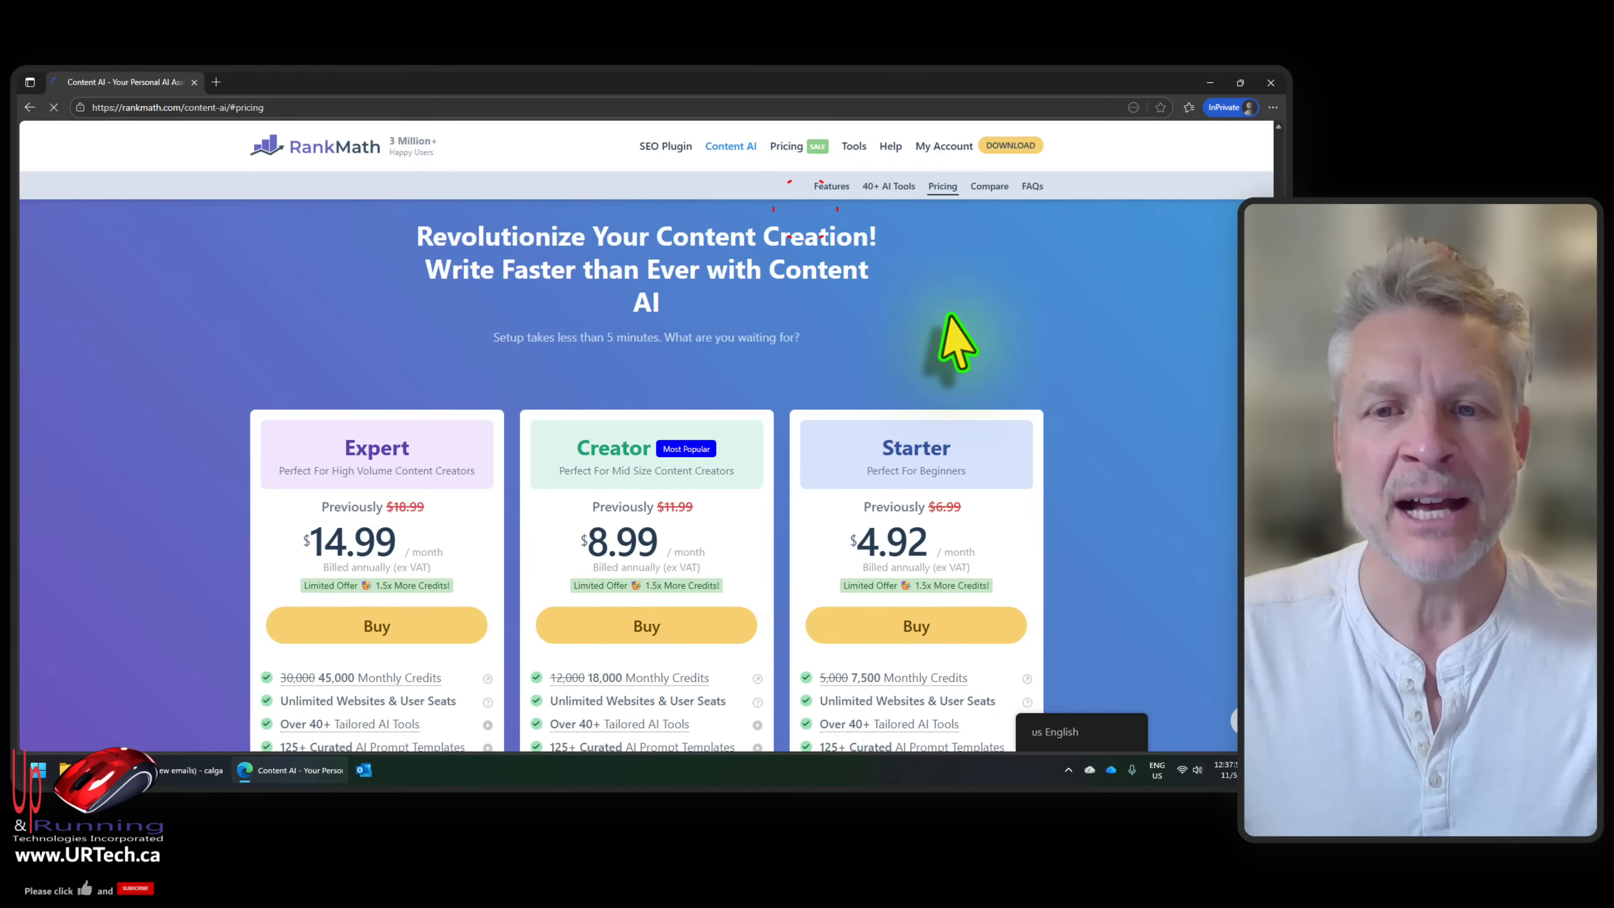
scroll("down", 3)
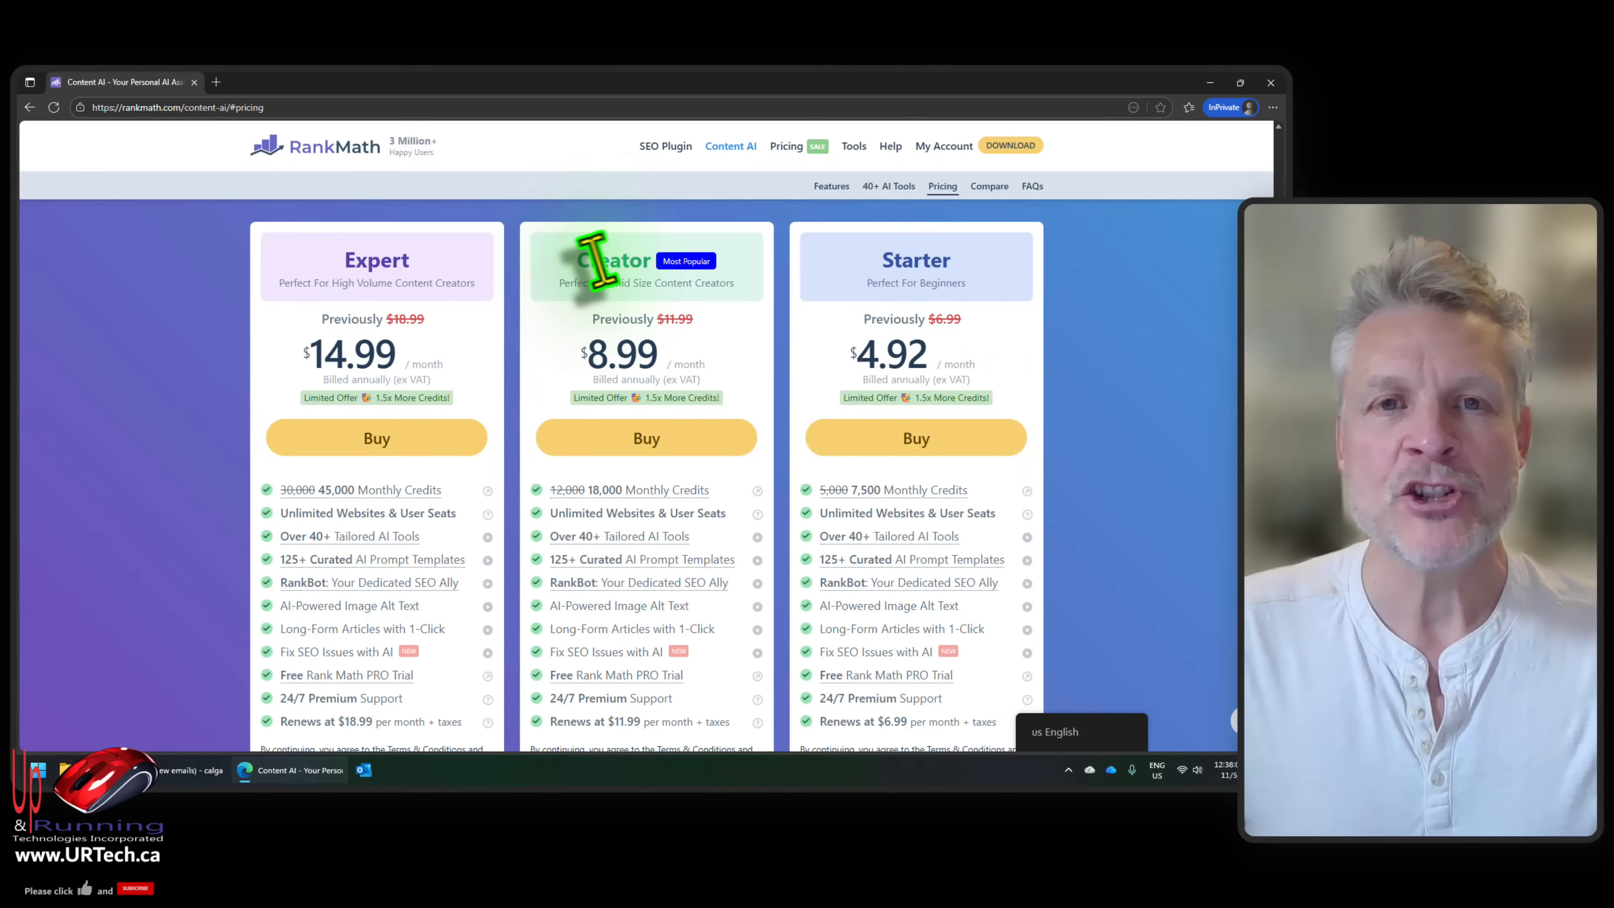
mouse_move(371, 263)
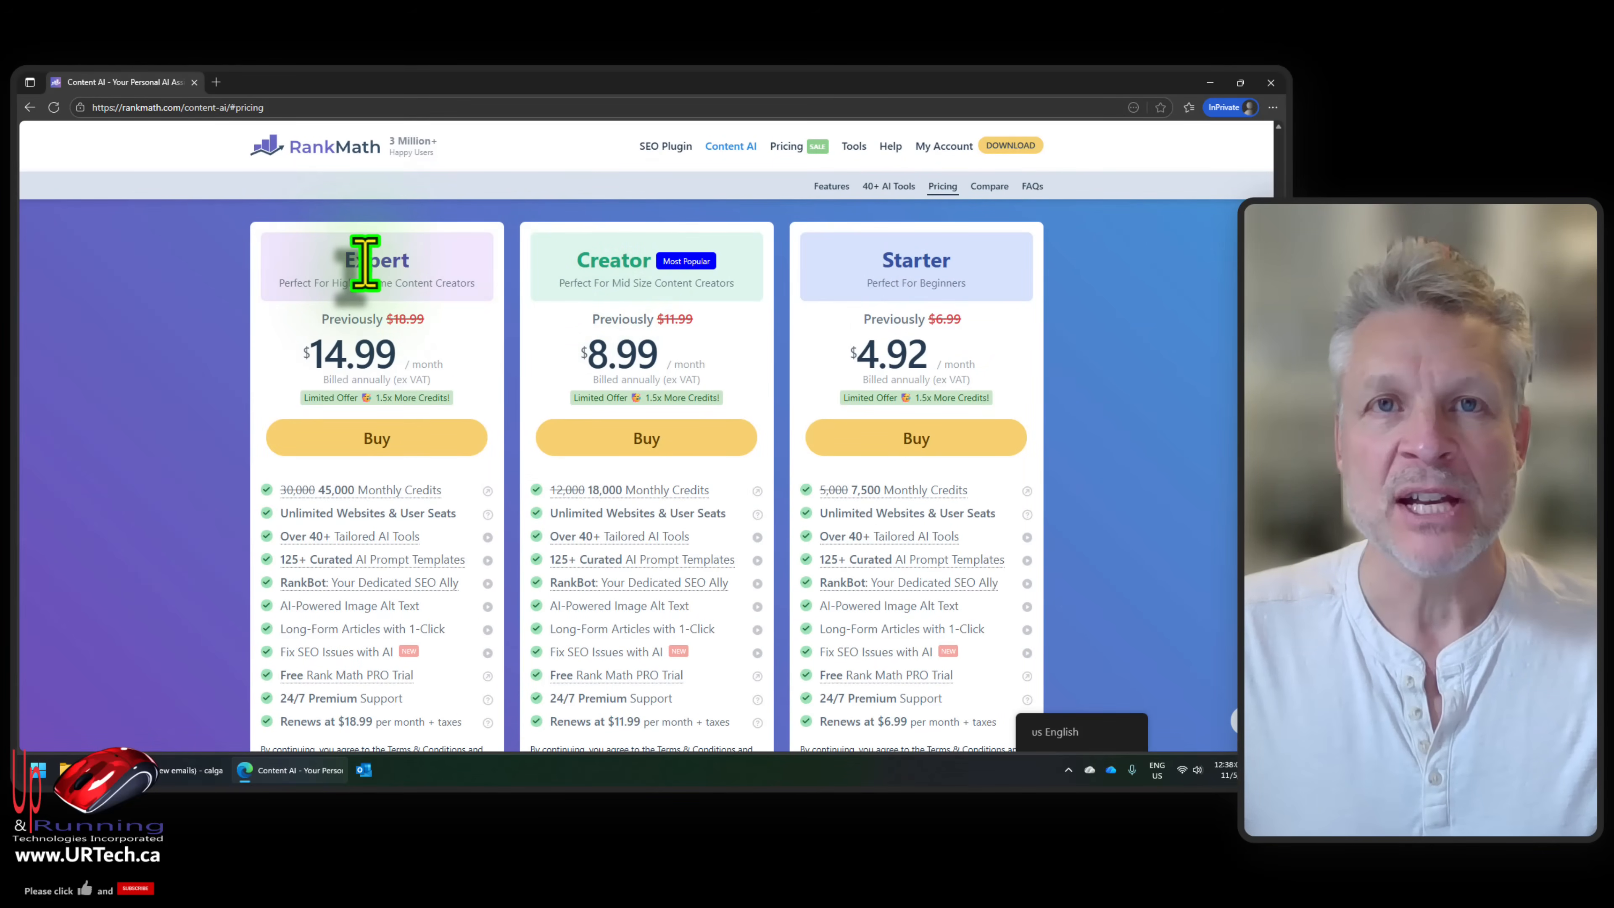
mouse_move(859, 355)
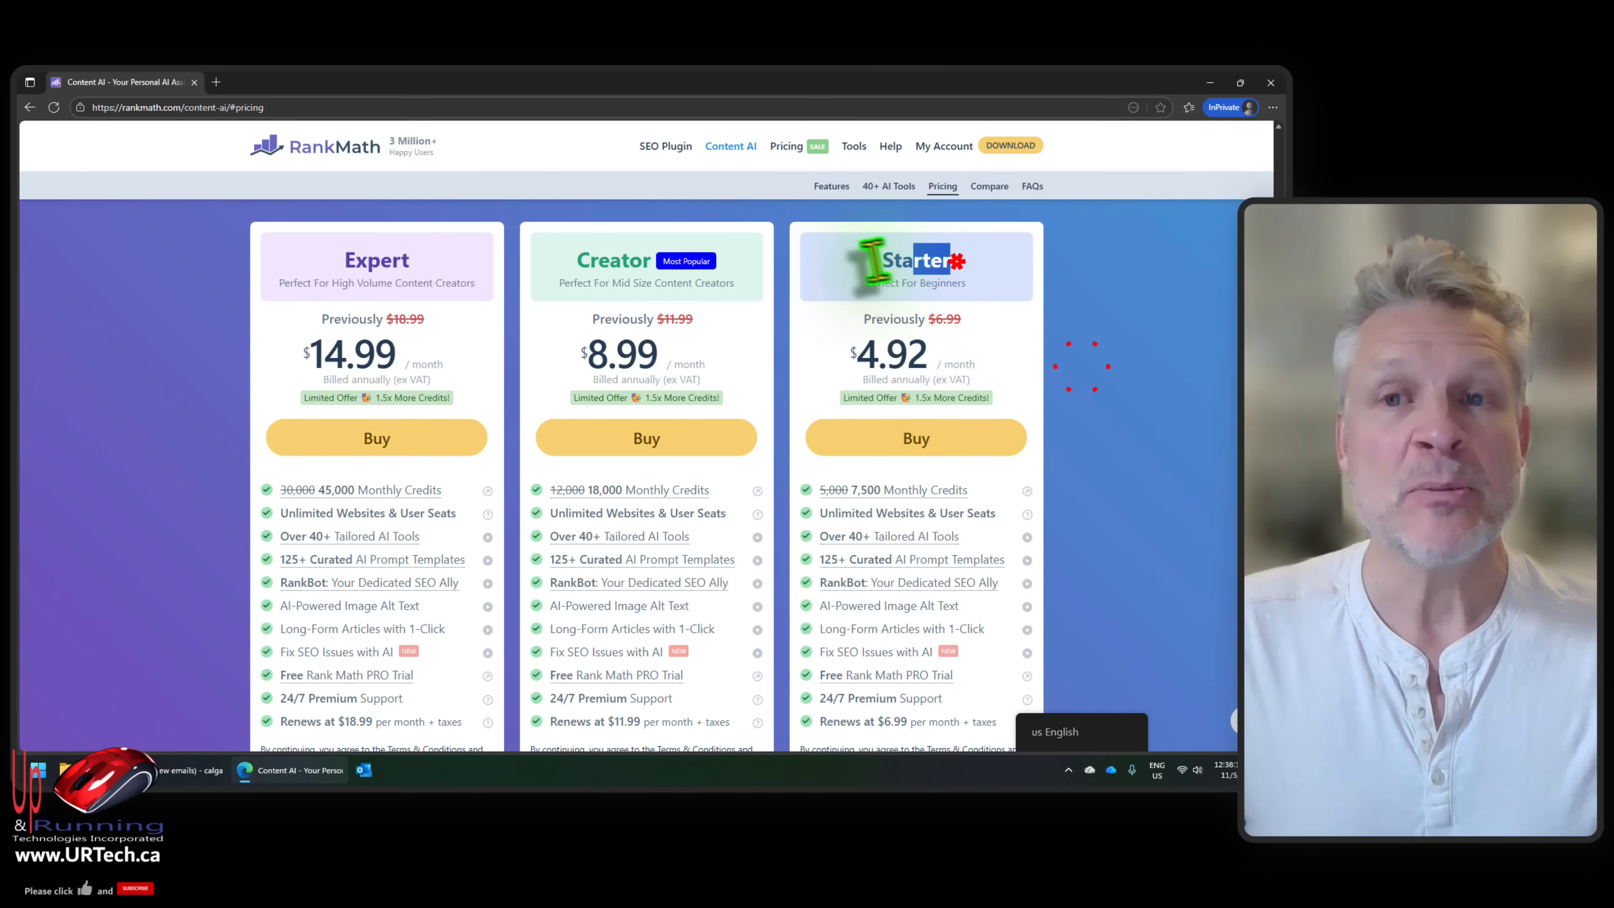
mouse_move(1127, 490)
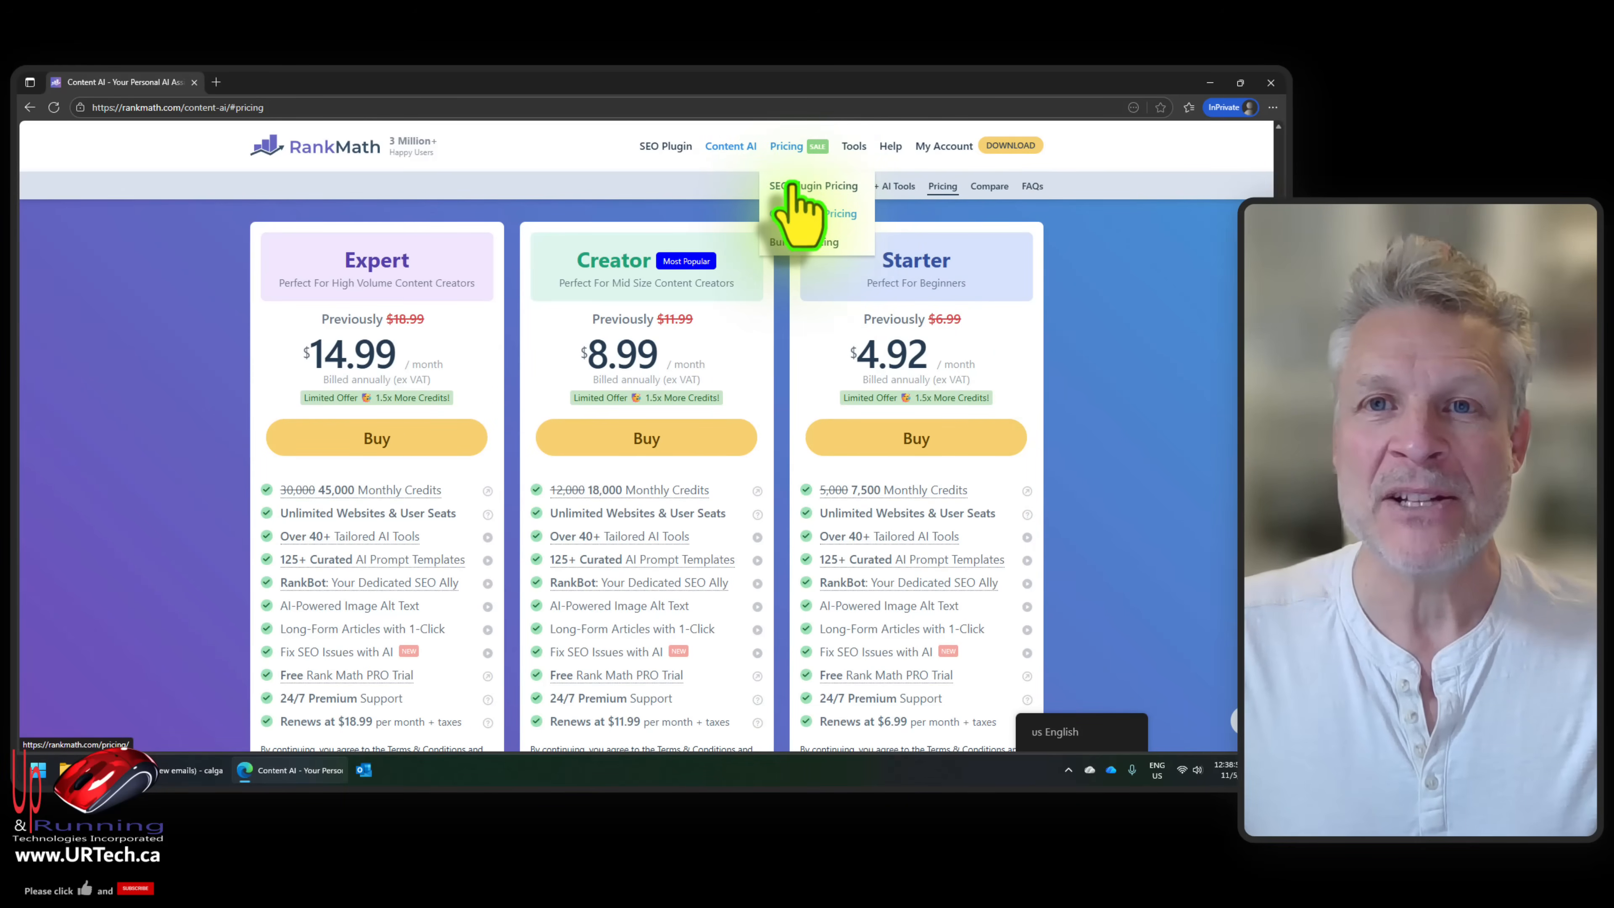
left_click(812, 185)
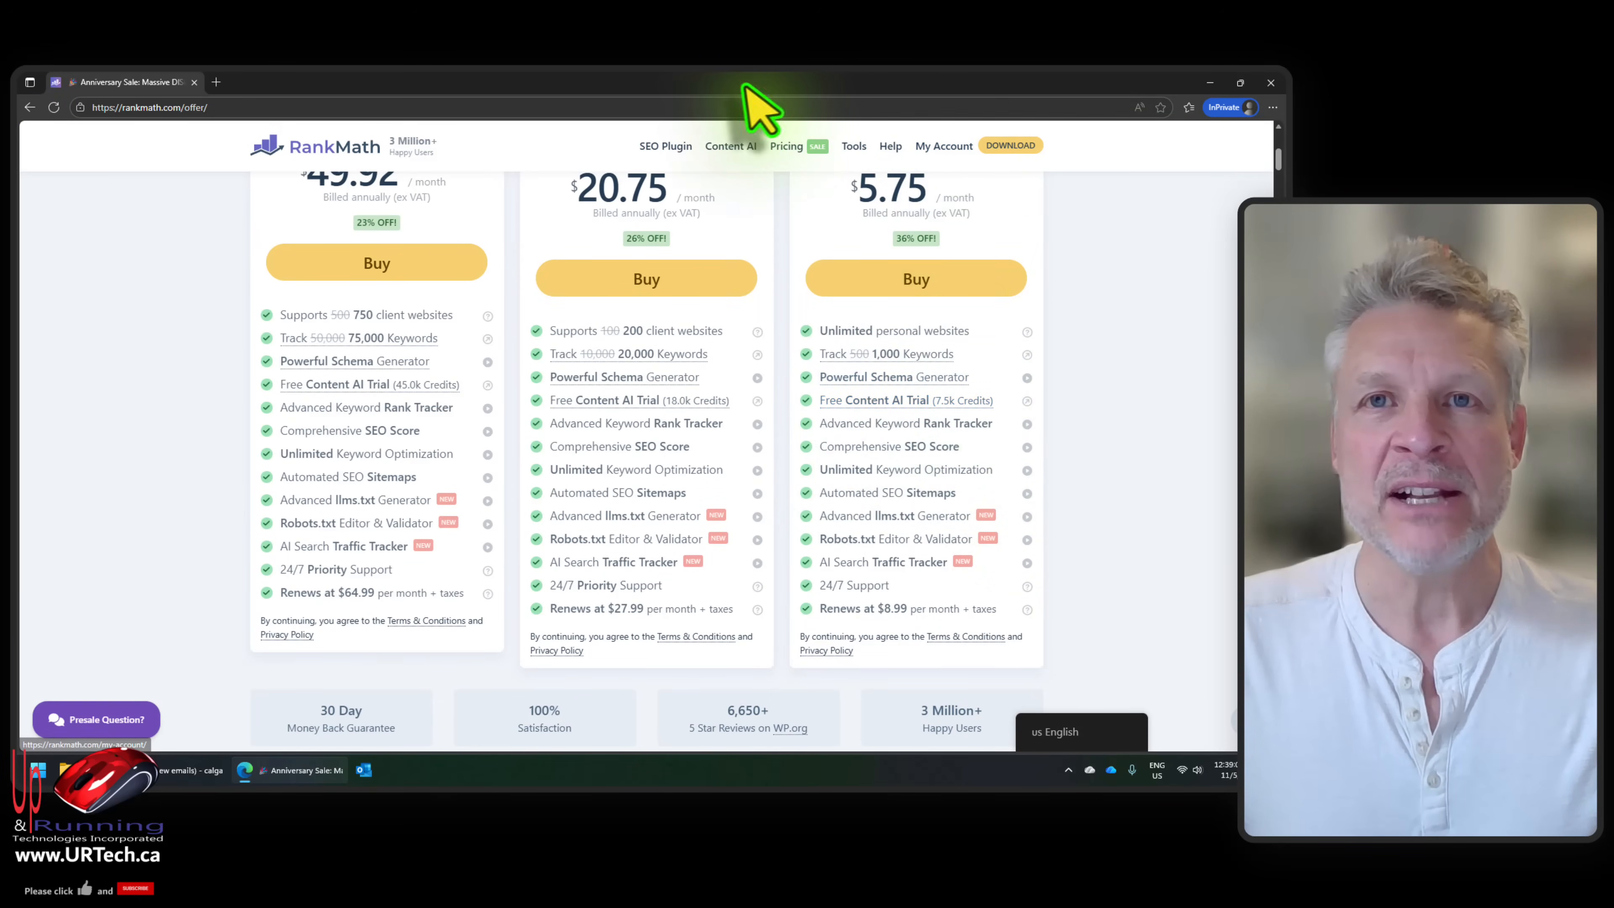
mouse_move(742, 113)
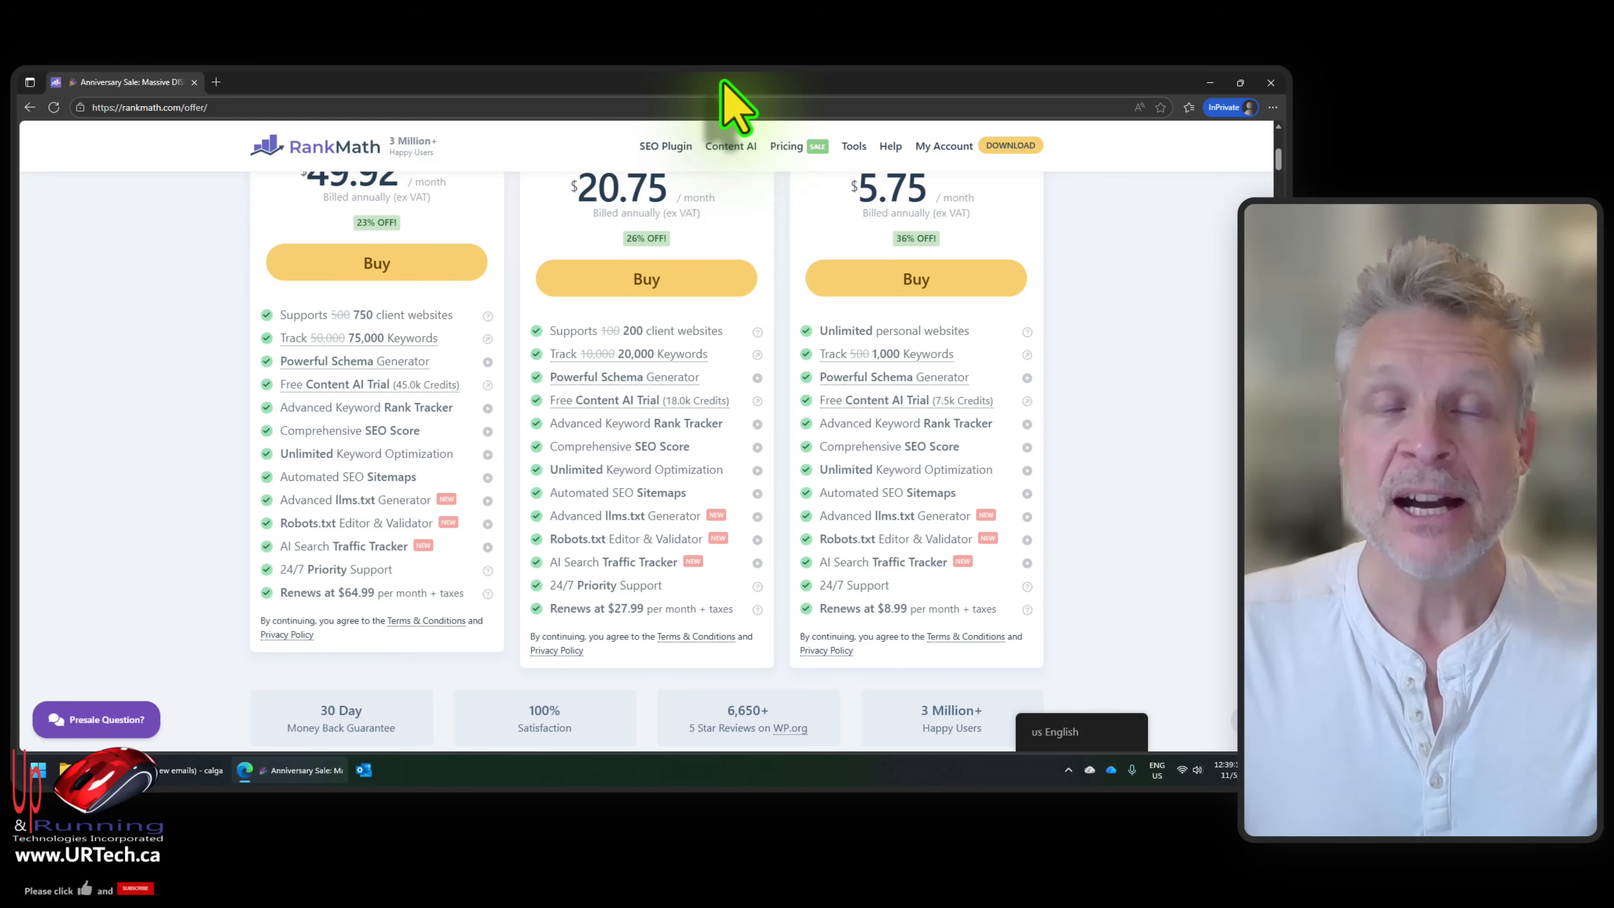
mouse_move(667, 106)
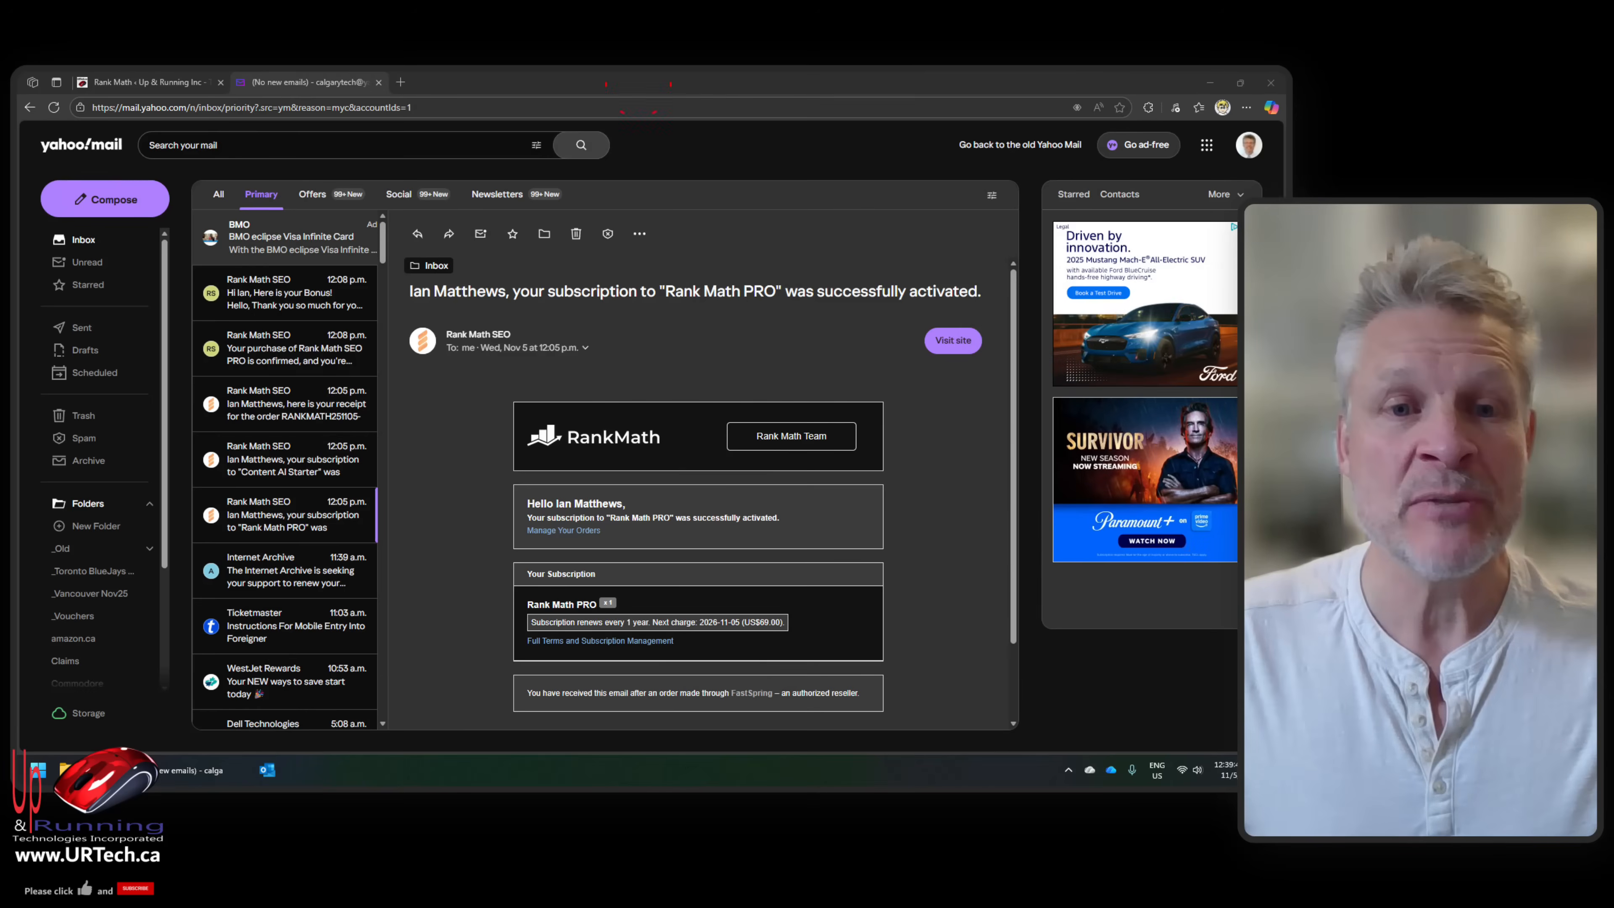
Step: Read the Rank Math bonus email and highlight the 15-day Content AI trial charge and cancellation notes
left_click(292, 292)
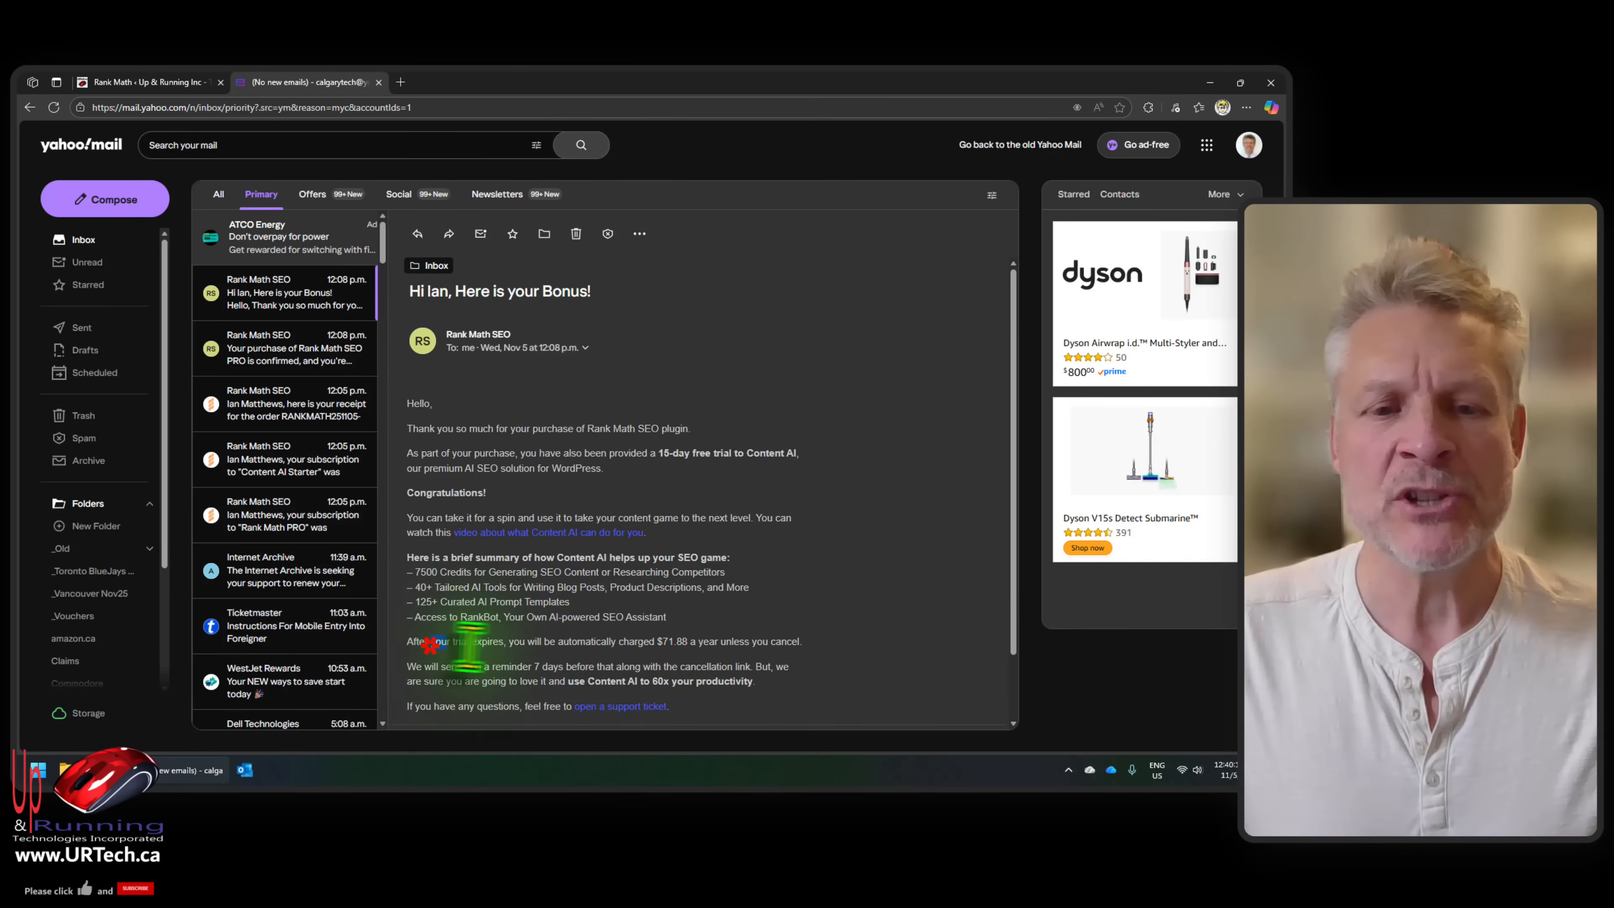
left_click_drag(432, 641, 749, 641)
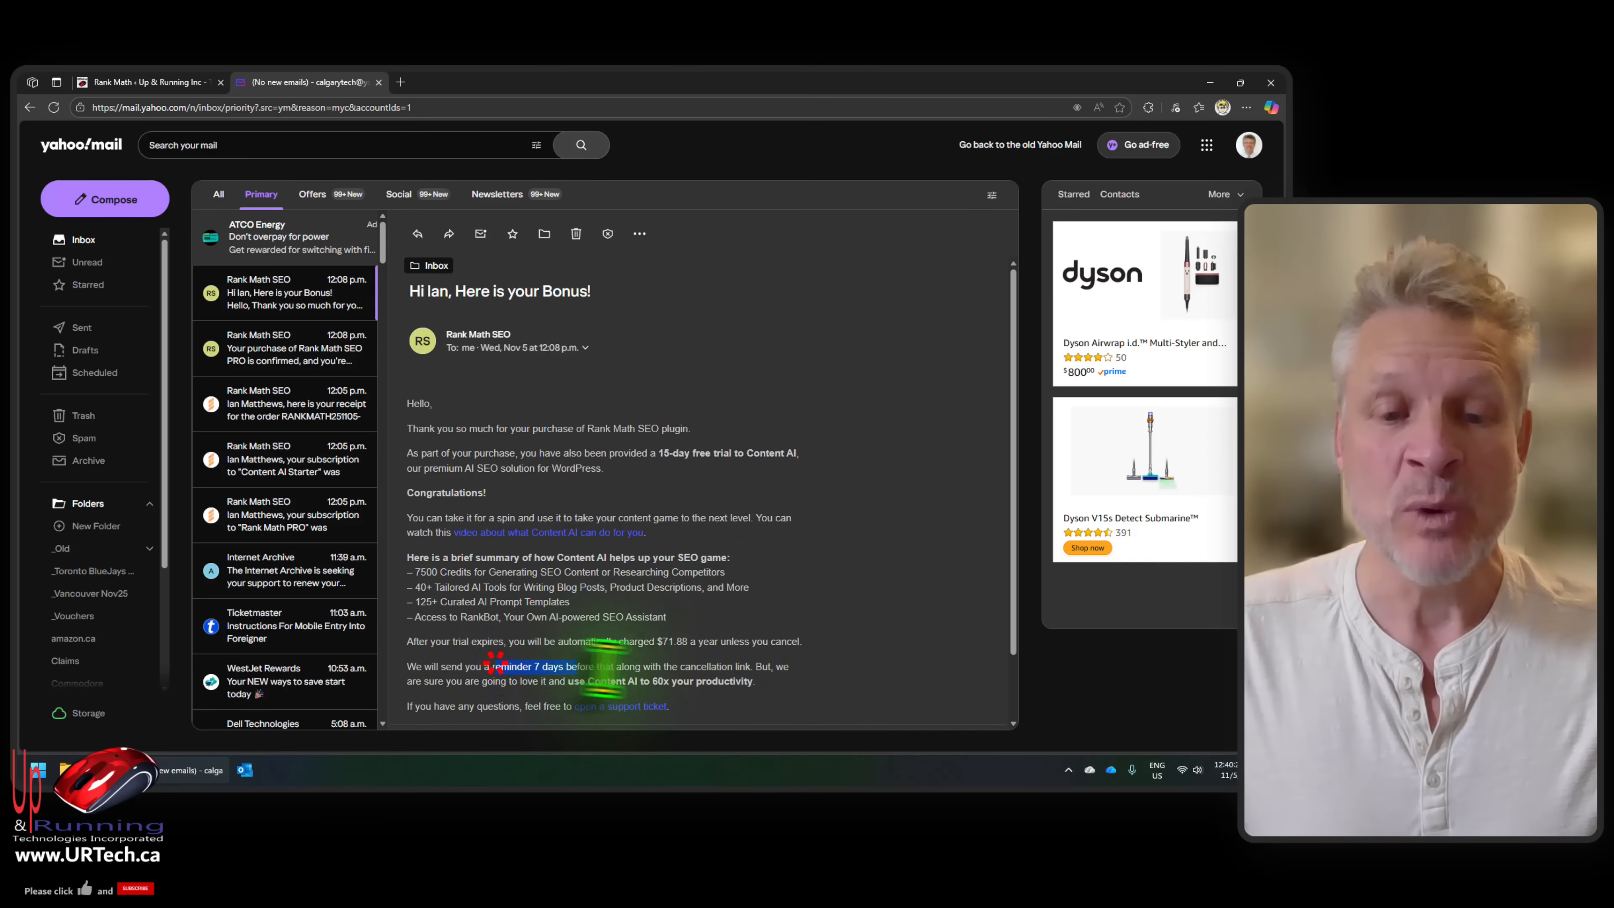
left_click_drag(495, 666, 720, 666)
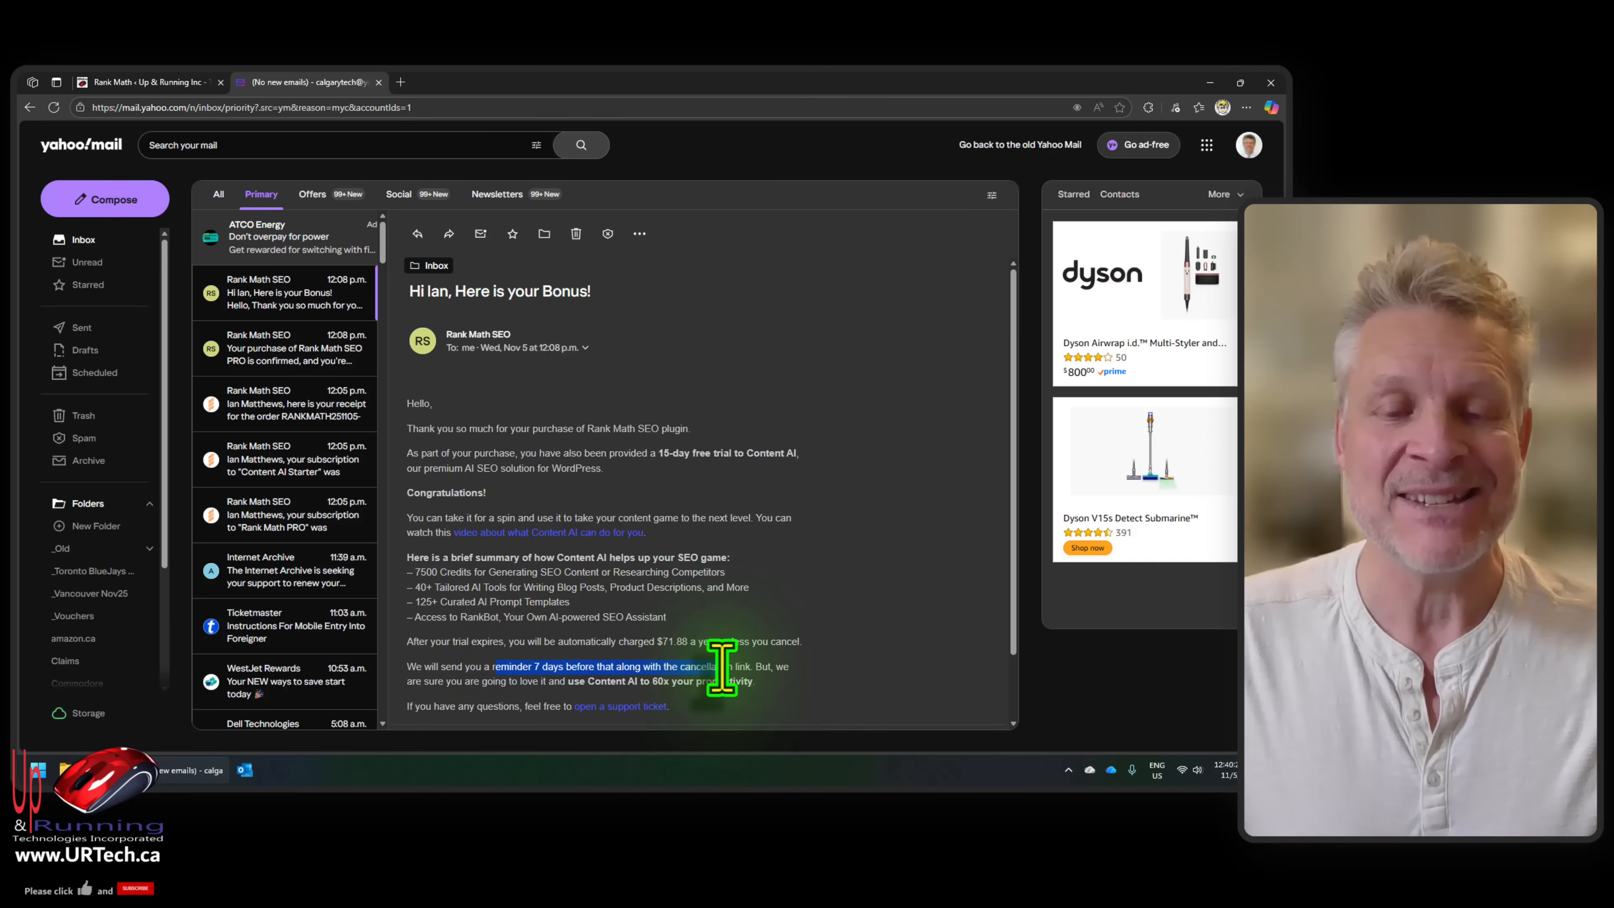
right_click(710, 679)
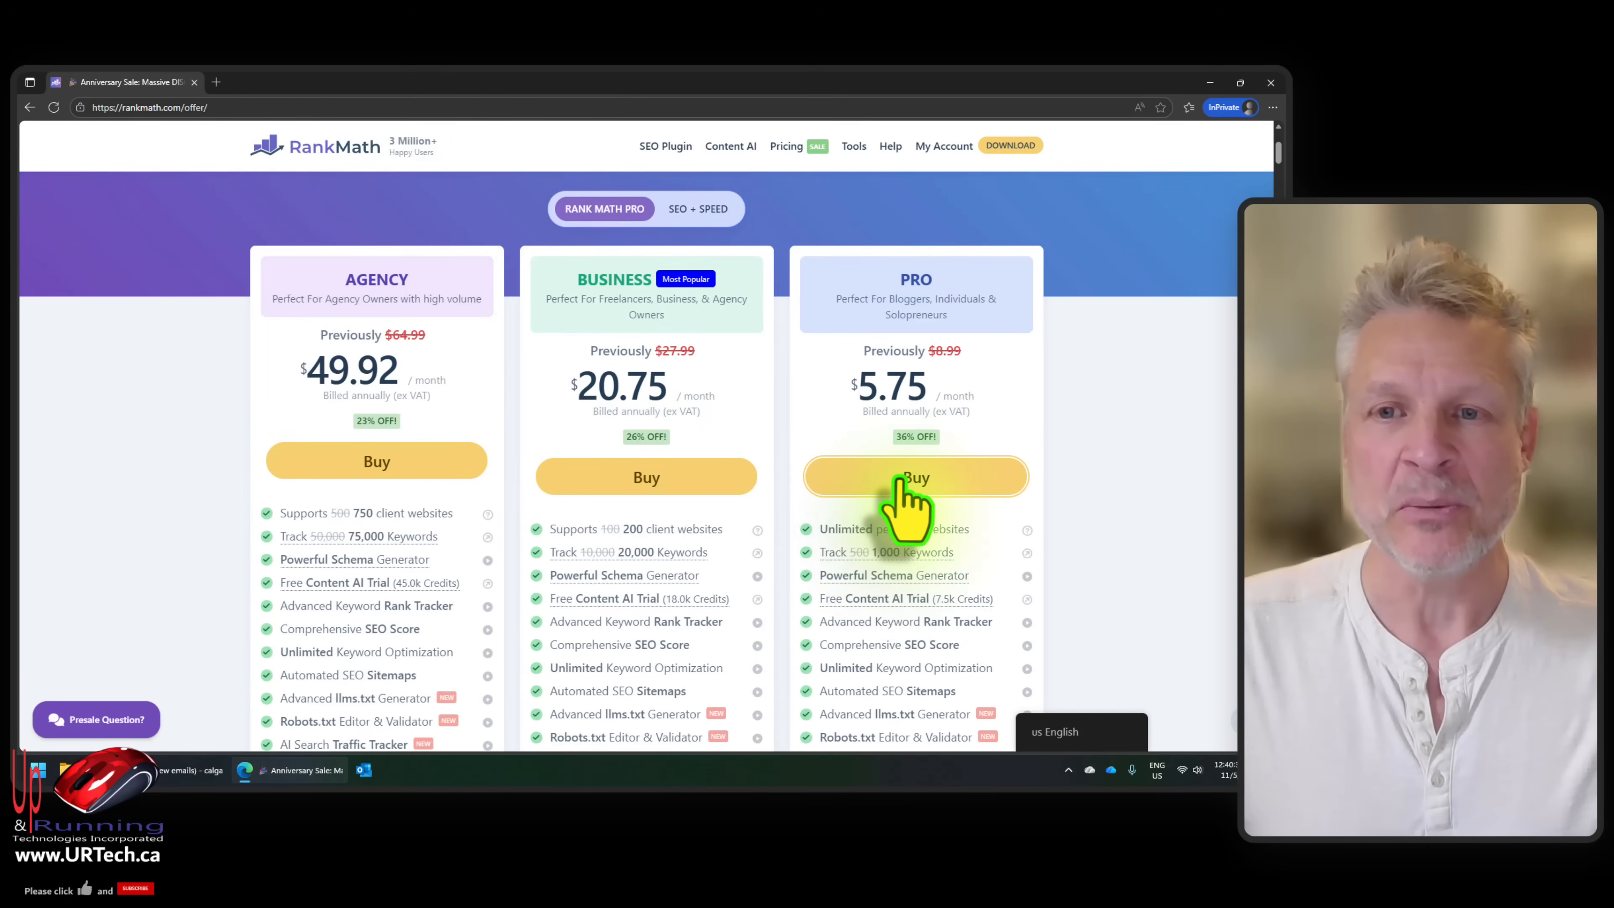
Step: Buy the Pro plan, start the free Rank Math plugin download, and switch to the urtech.ca site
left_click(916, 477)
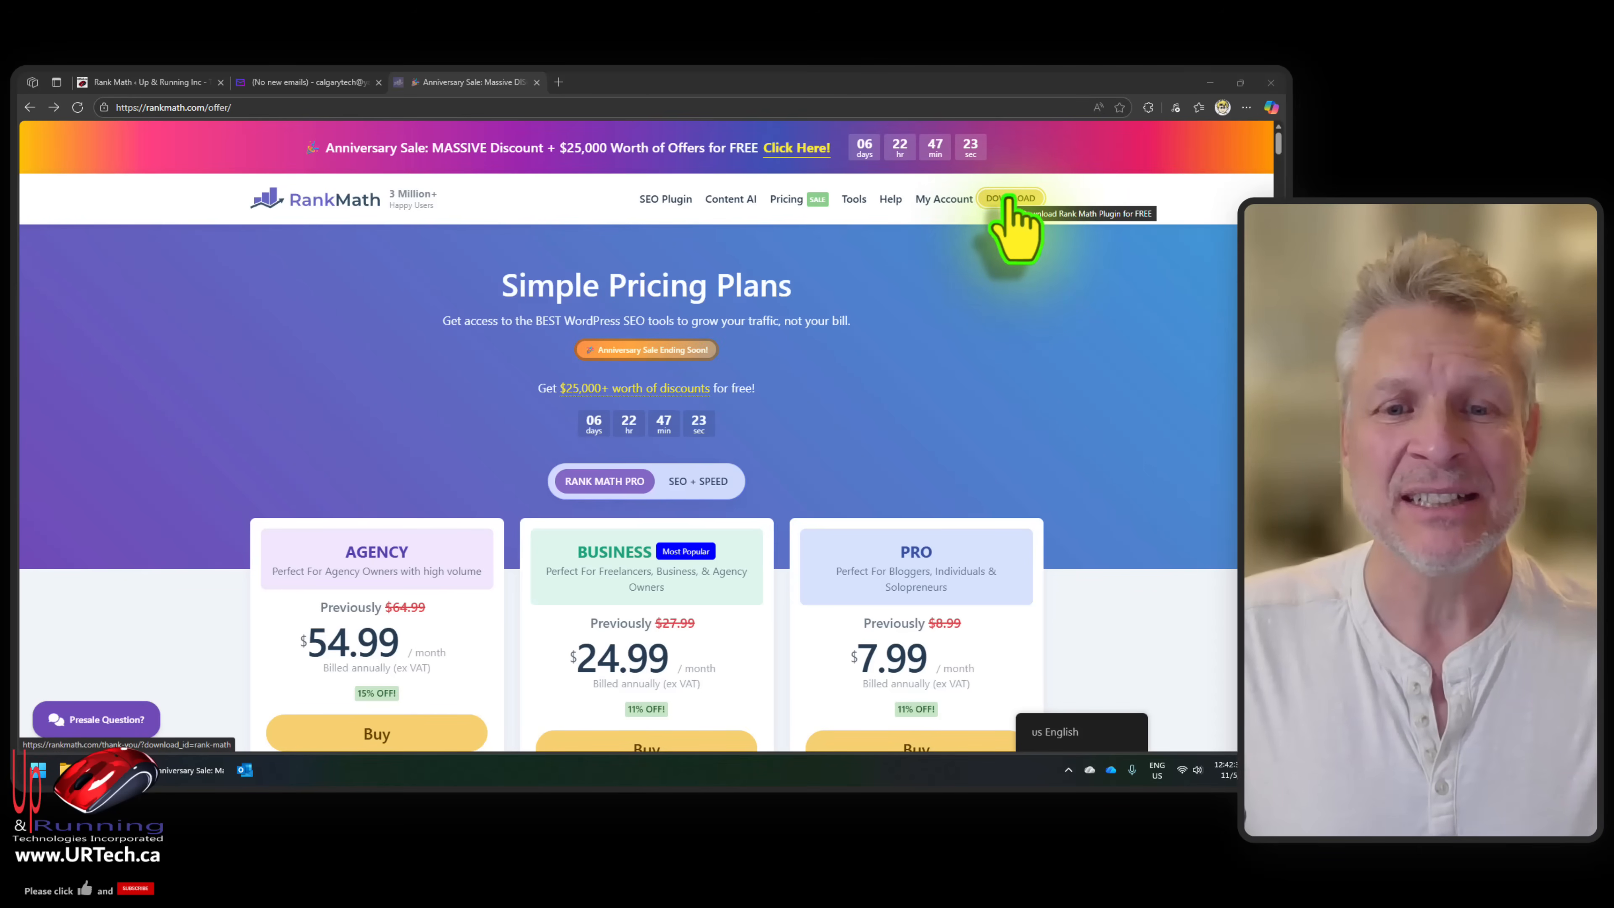
left_click(1010, 199)
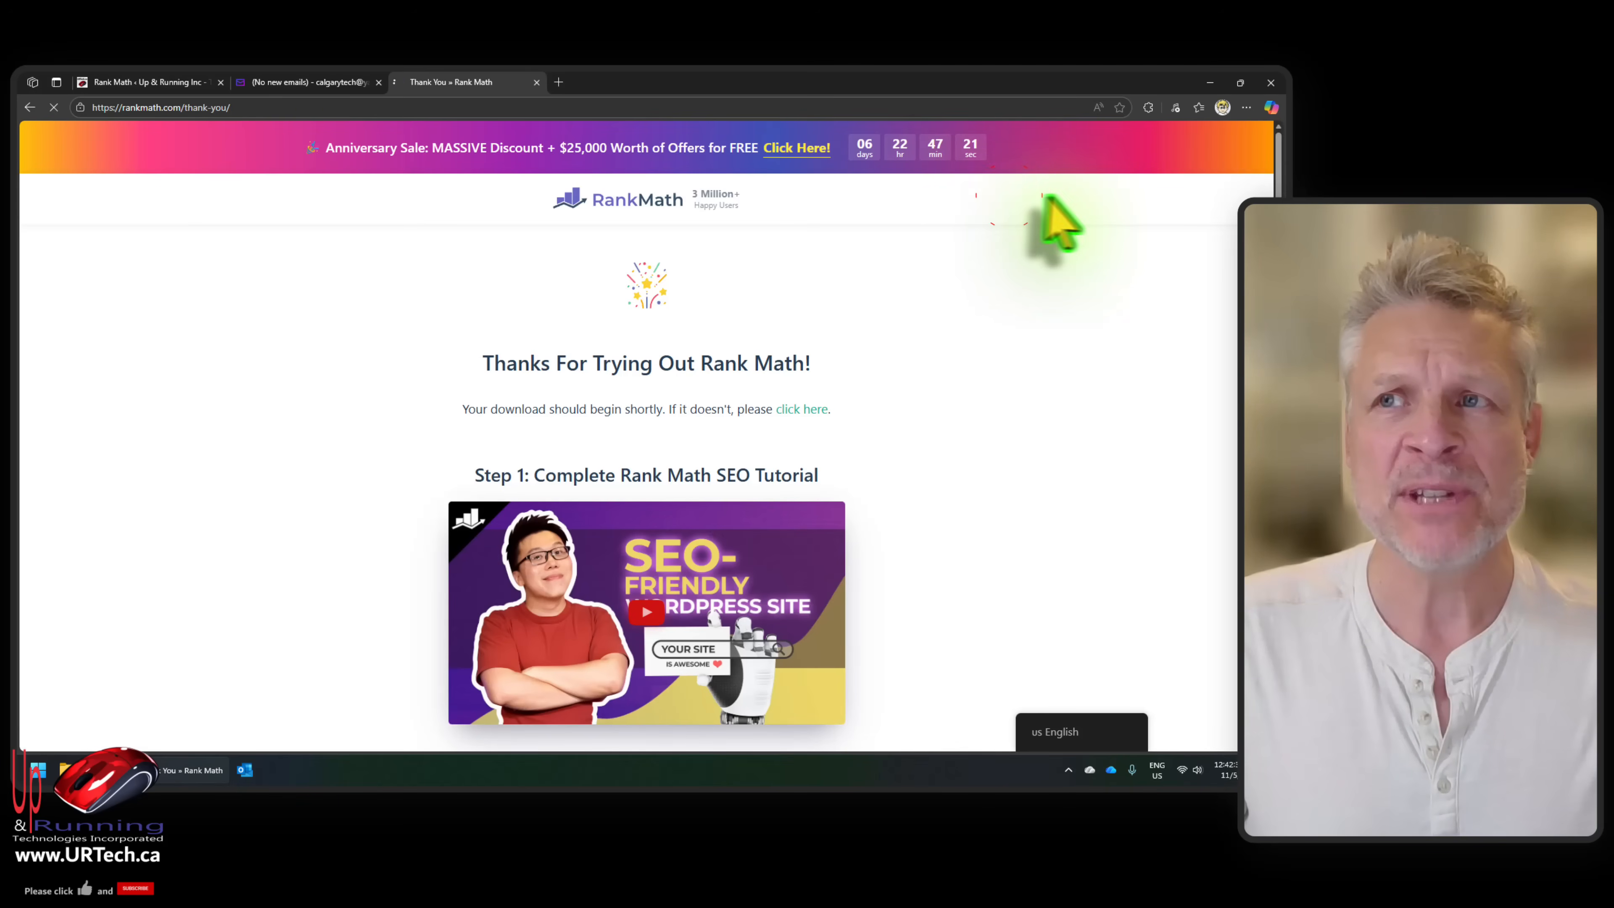
left_click(1198, 107)
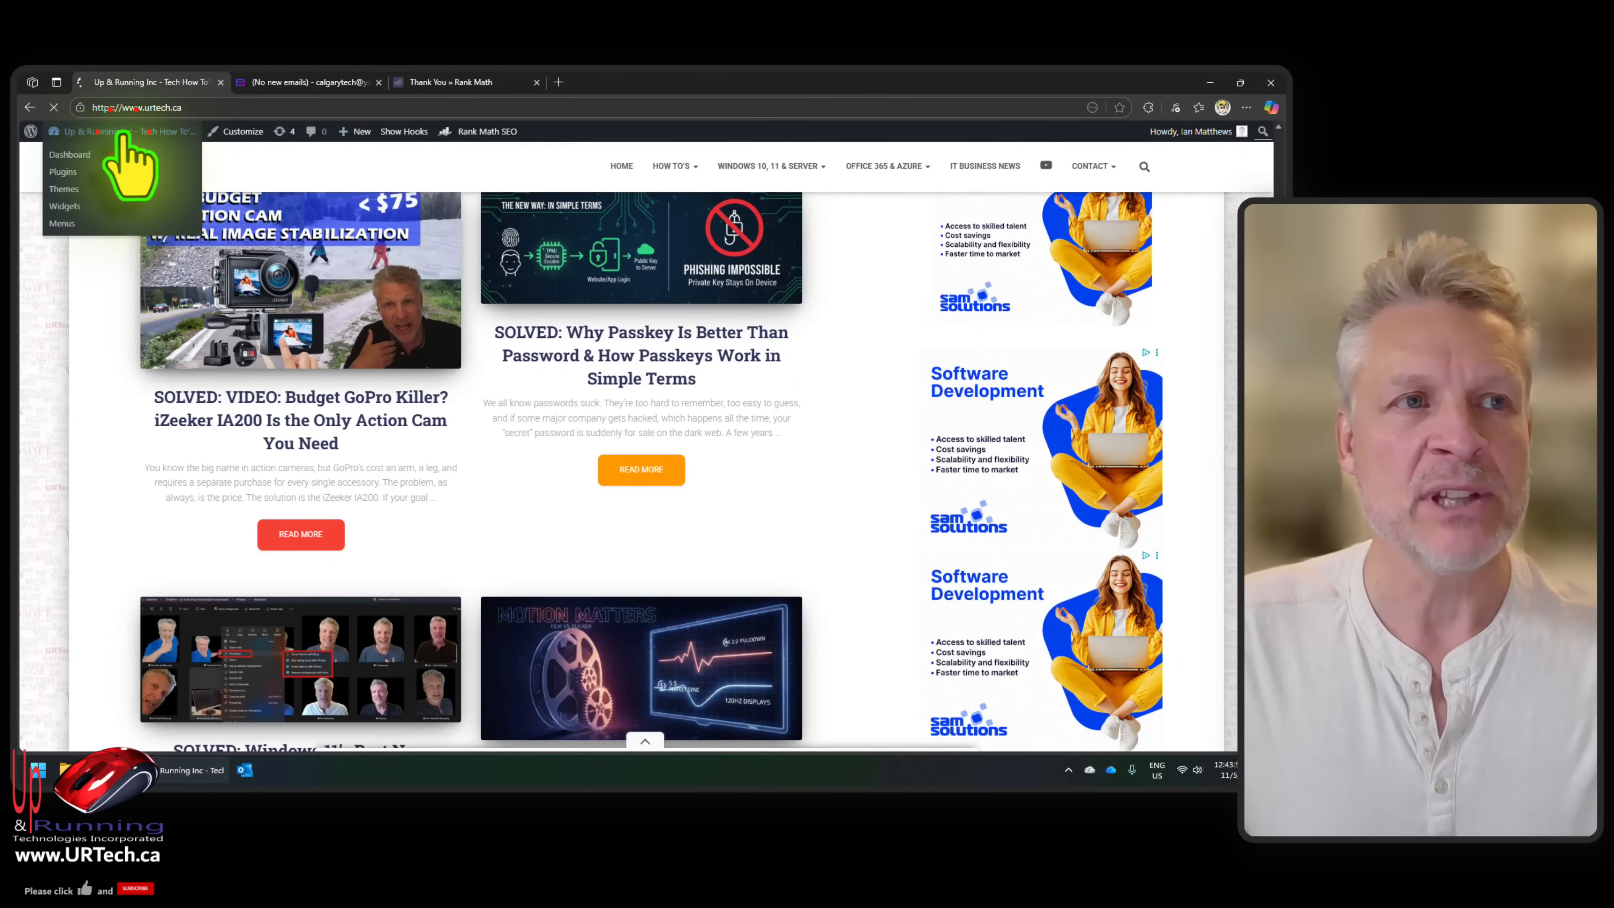
Step: Upload seo-by-rank-math-pro.zip as a new plugin, install it and activate it
left_click(70, 154)
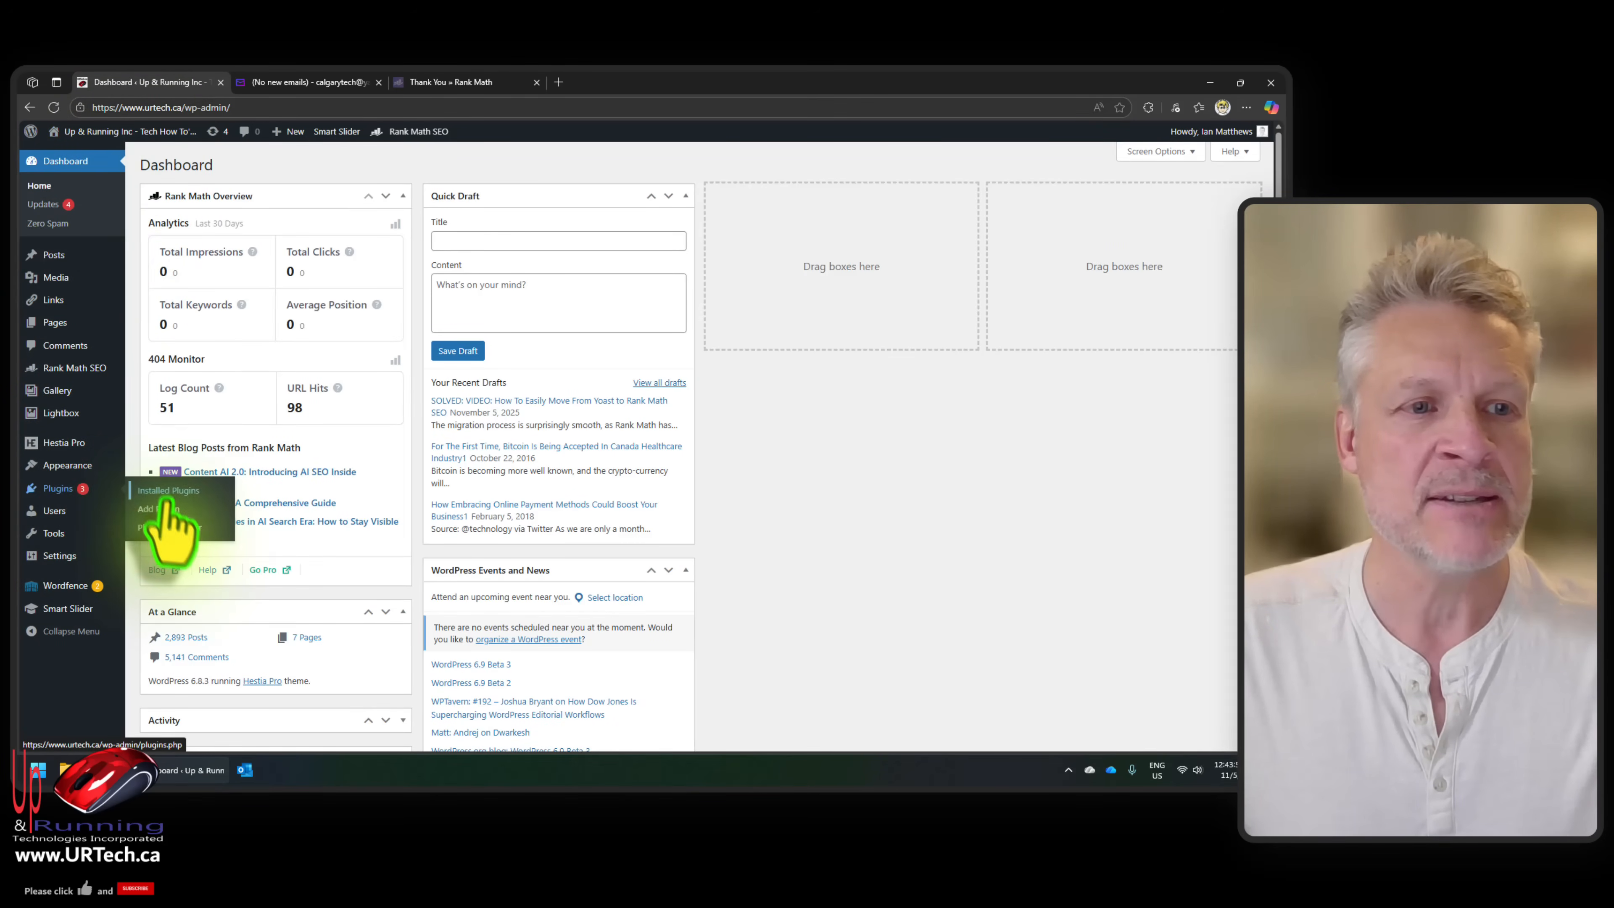
left_click(150, 508)
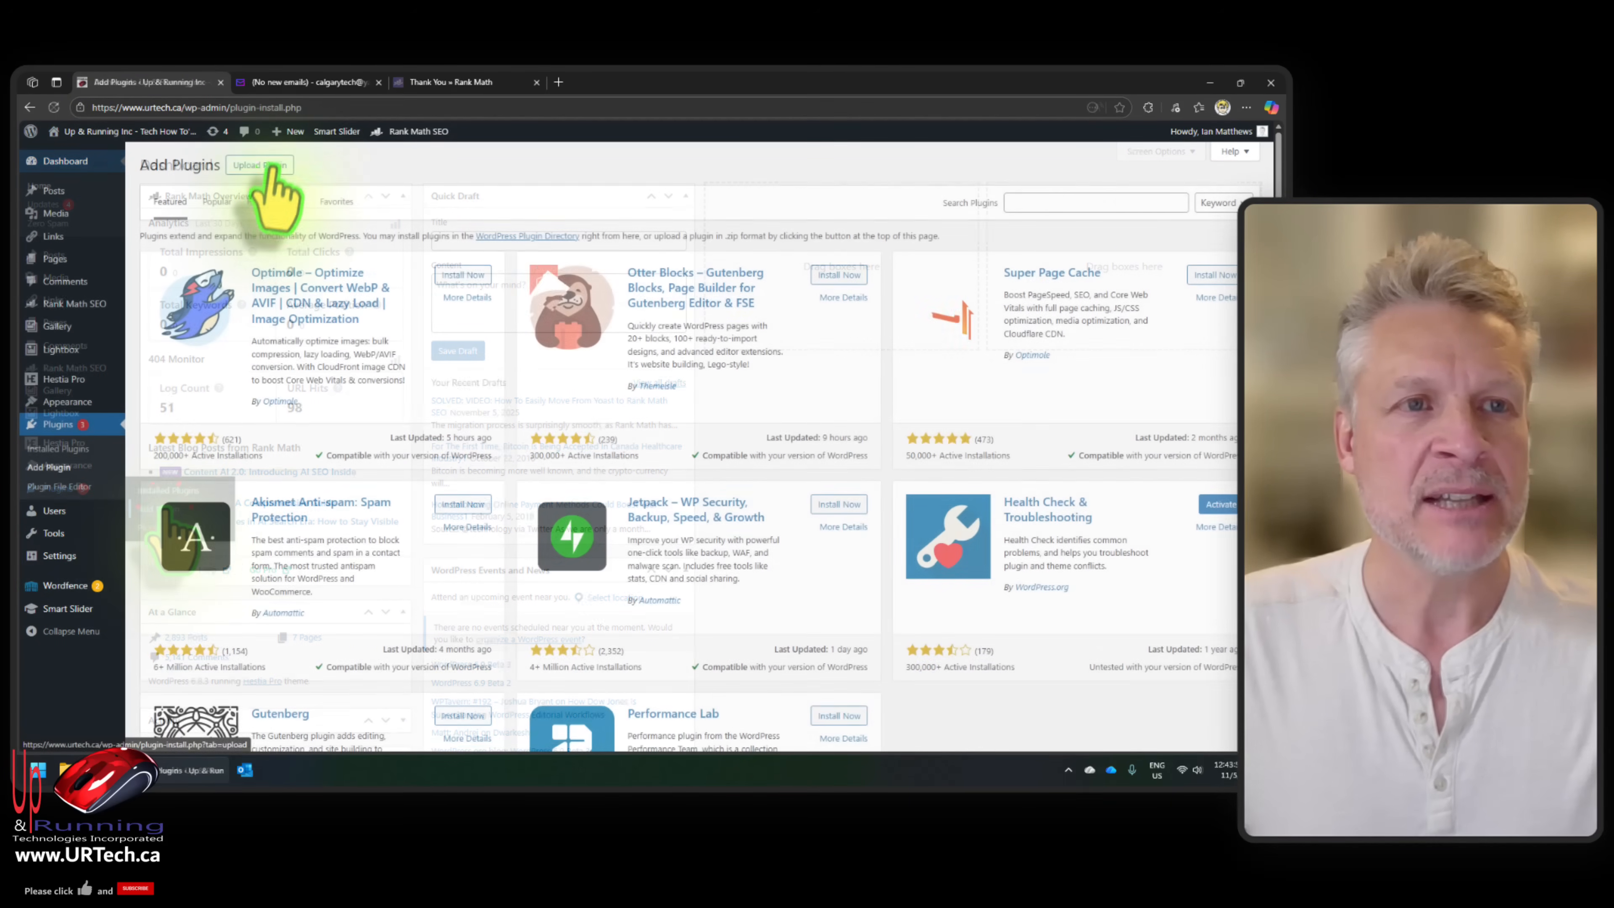
left_click(258, 165)
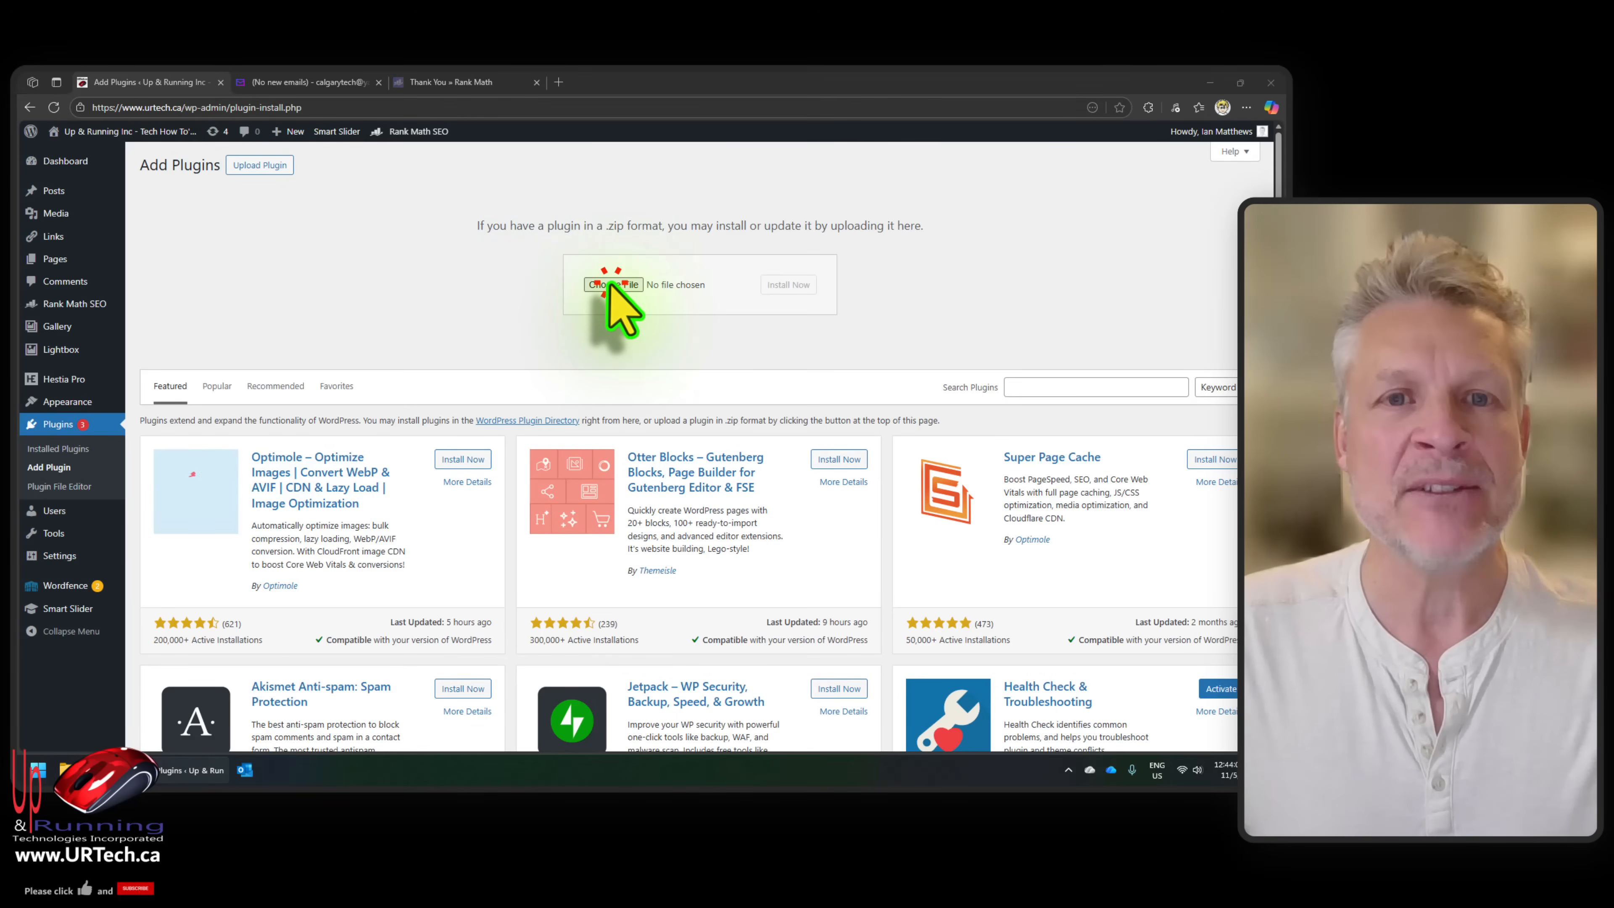
left_click(614, 284)
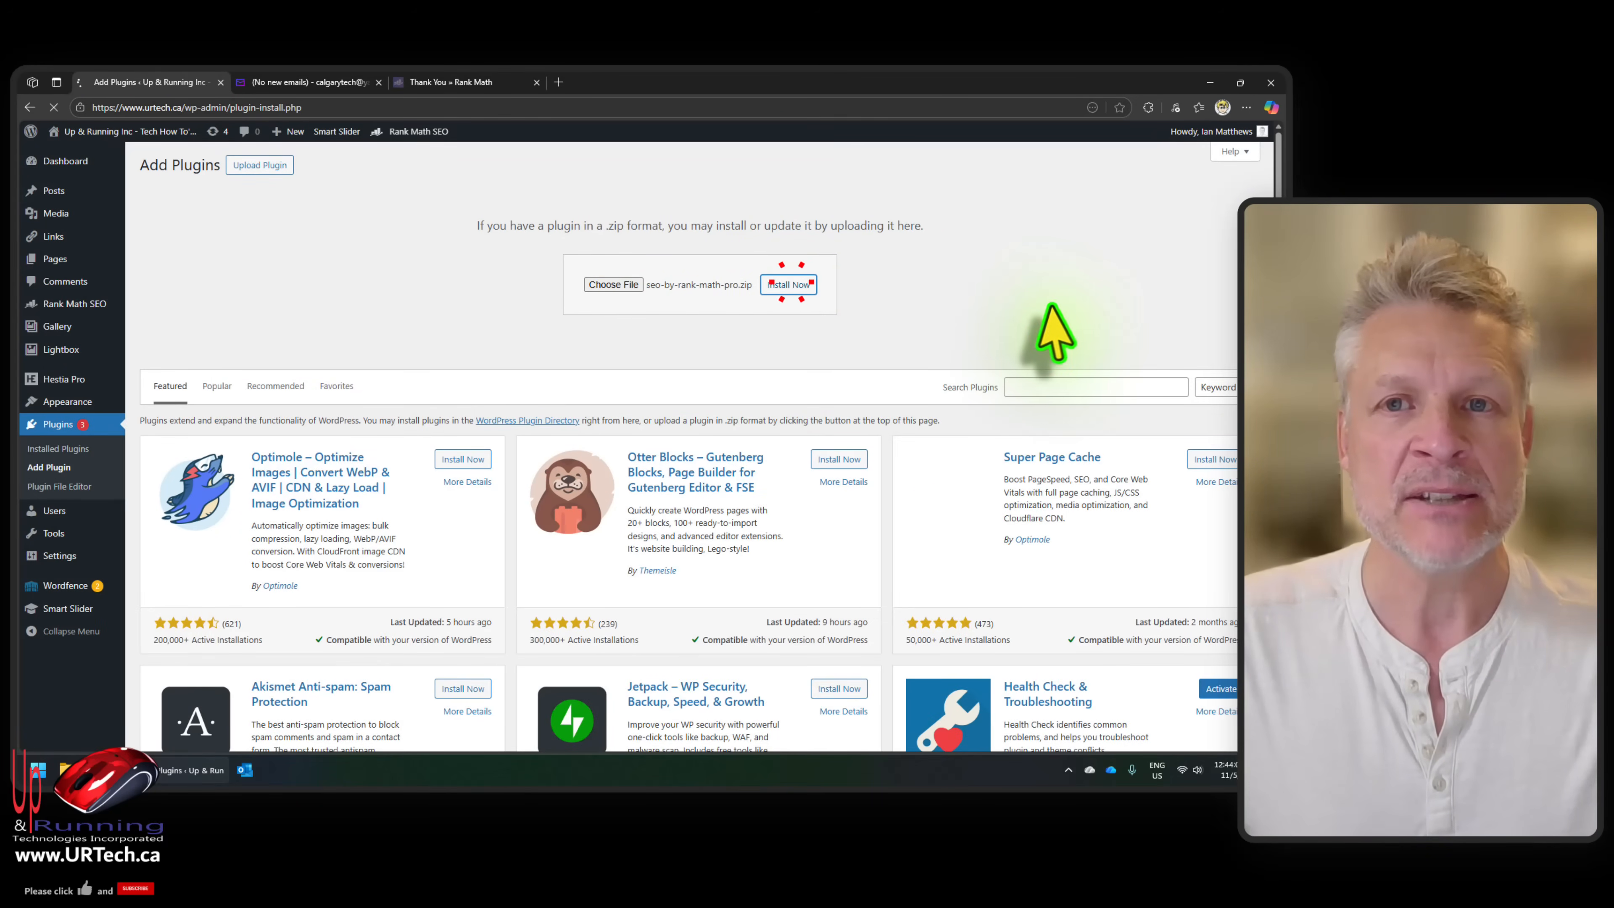
left_click(787, 284)
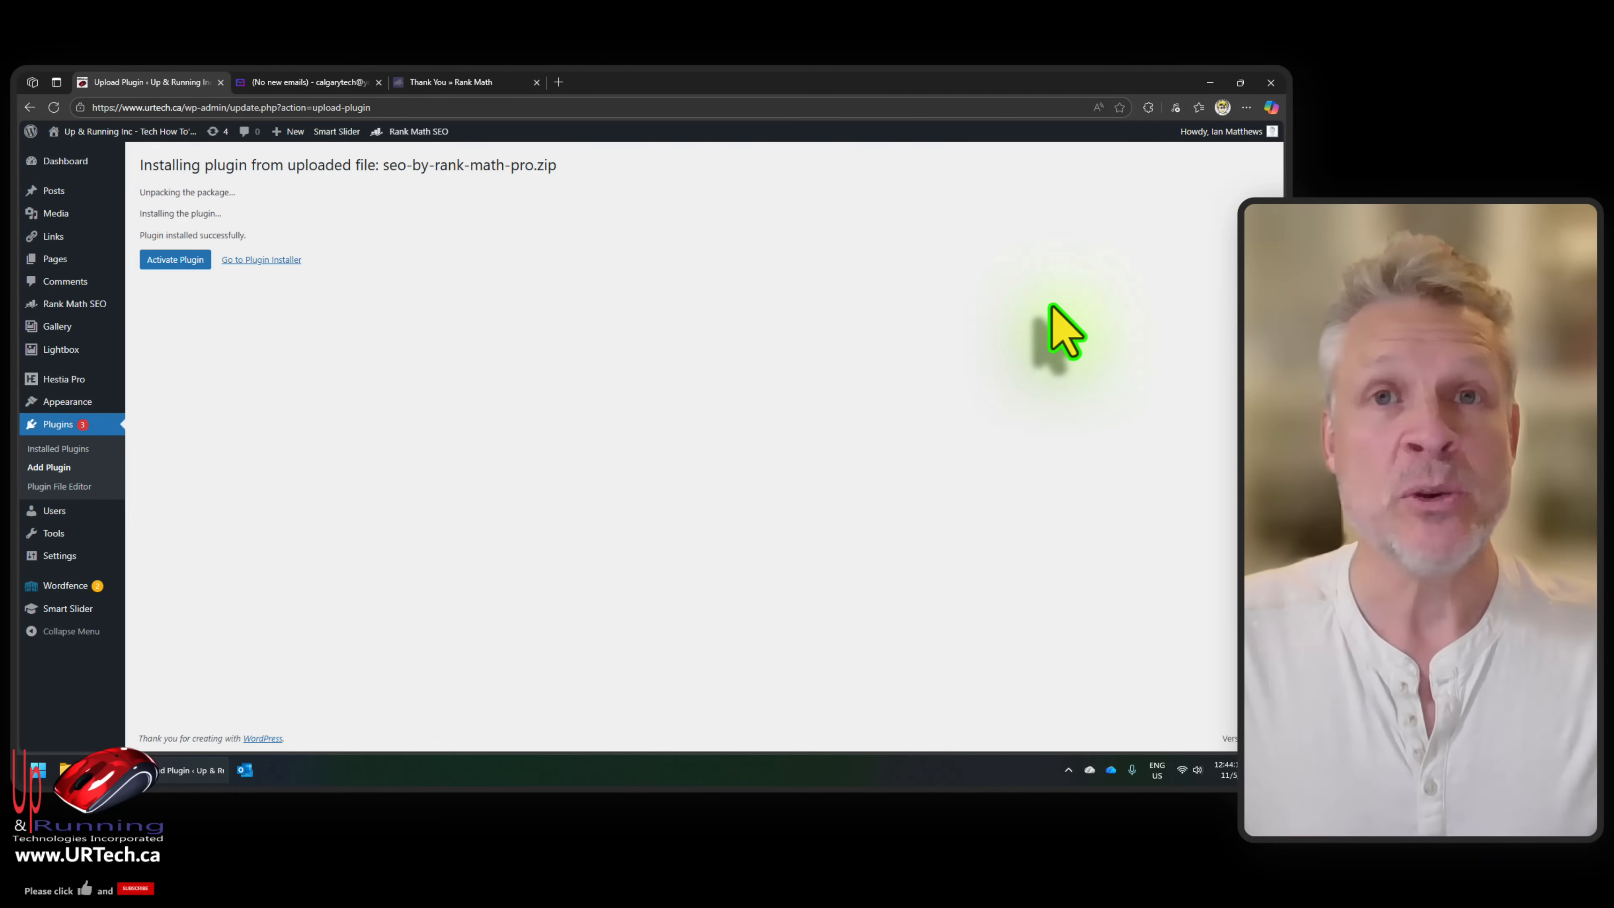
left_click(175, 260)
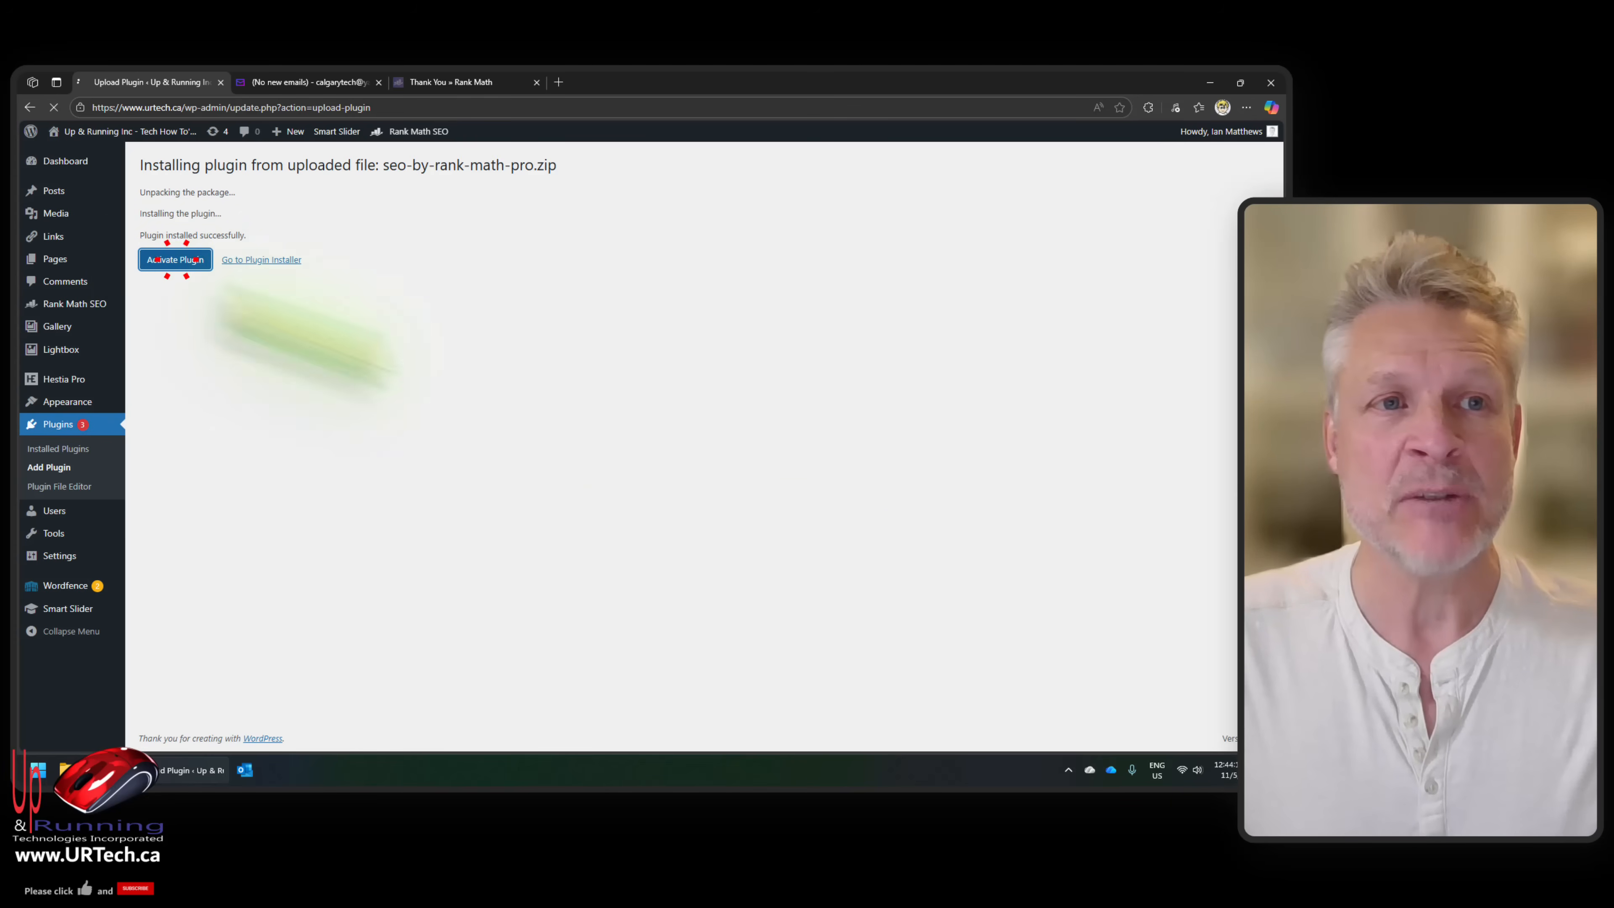
Step: Confirm Rank Math SEO PRO is active and look over the Rank Math modules in its settings
left_click(175, 258)
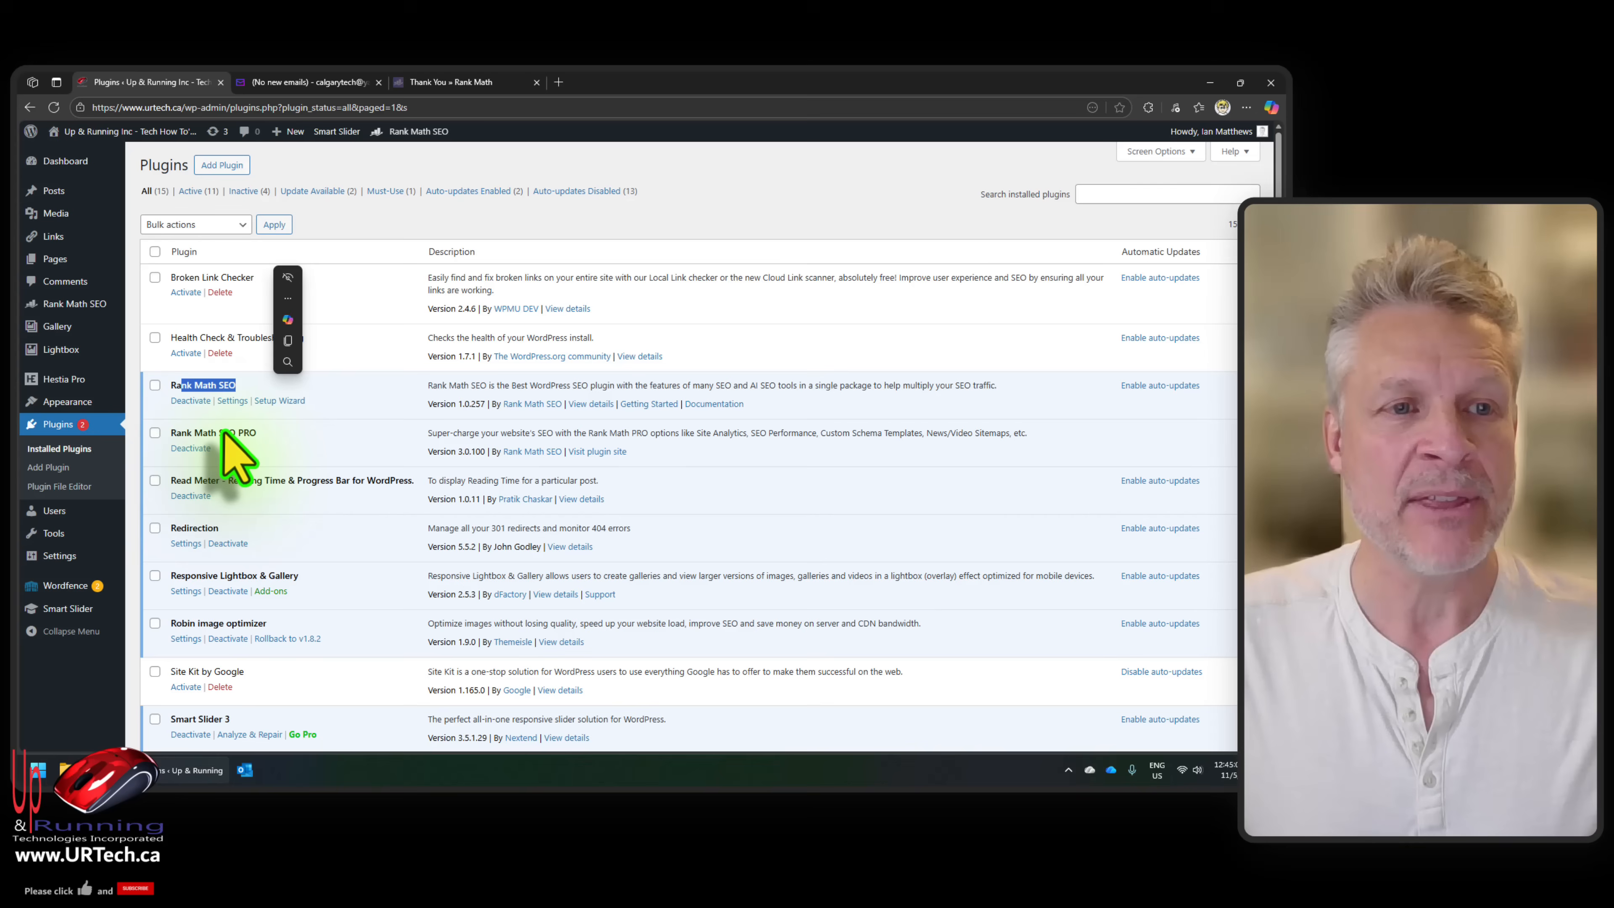
mouse_move(344, 437)
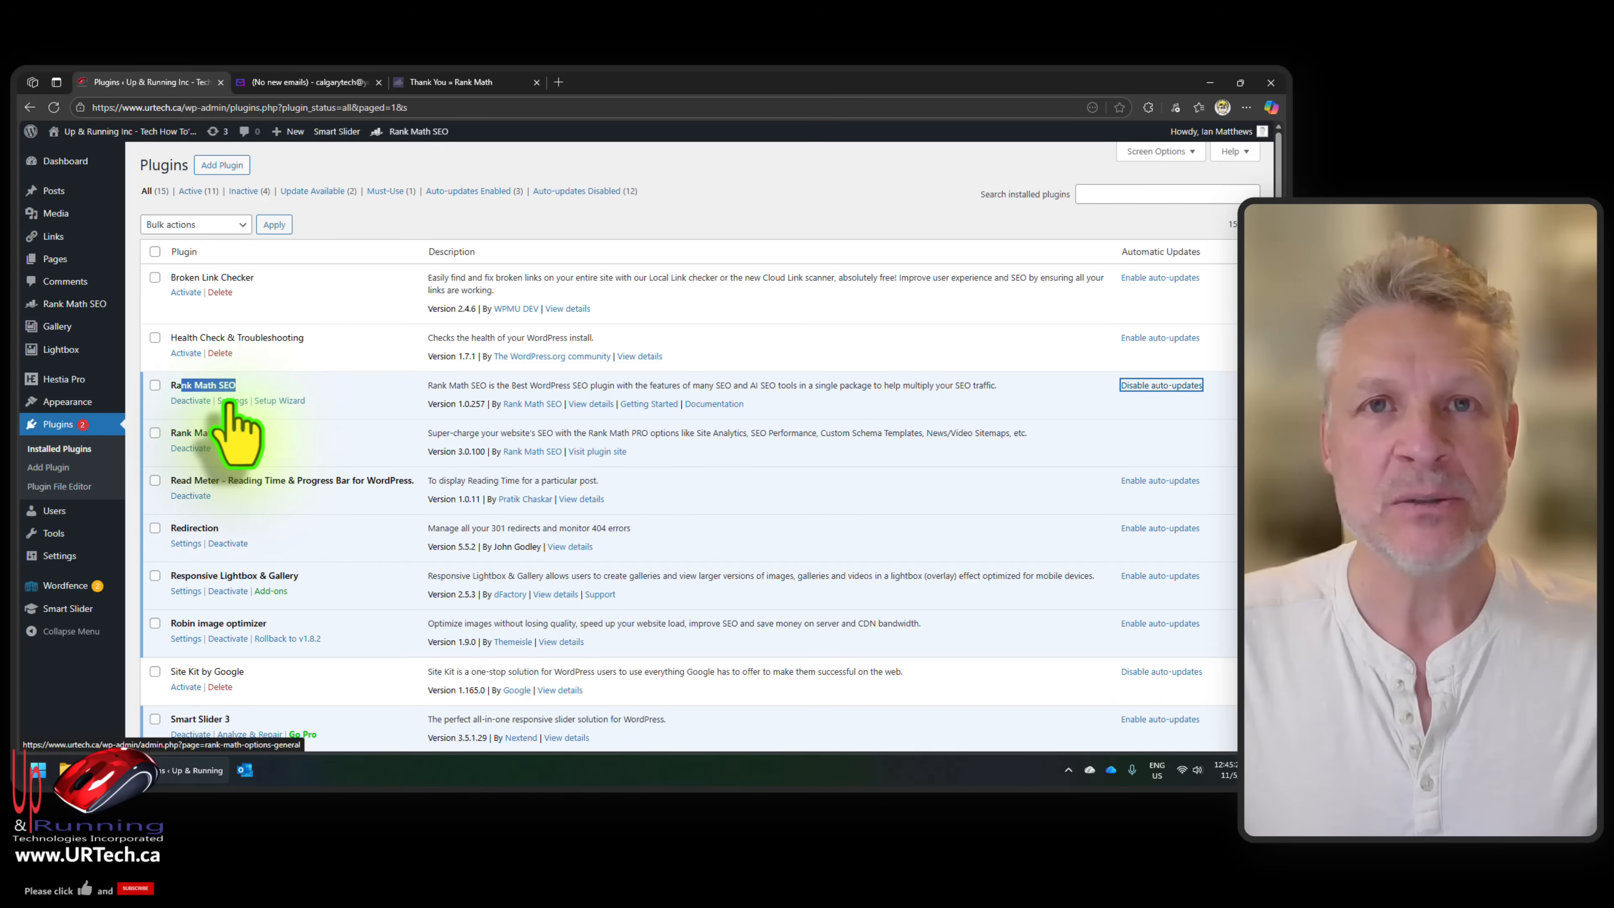
left_click(230, 400)
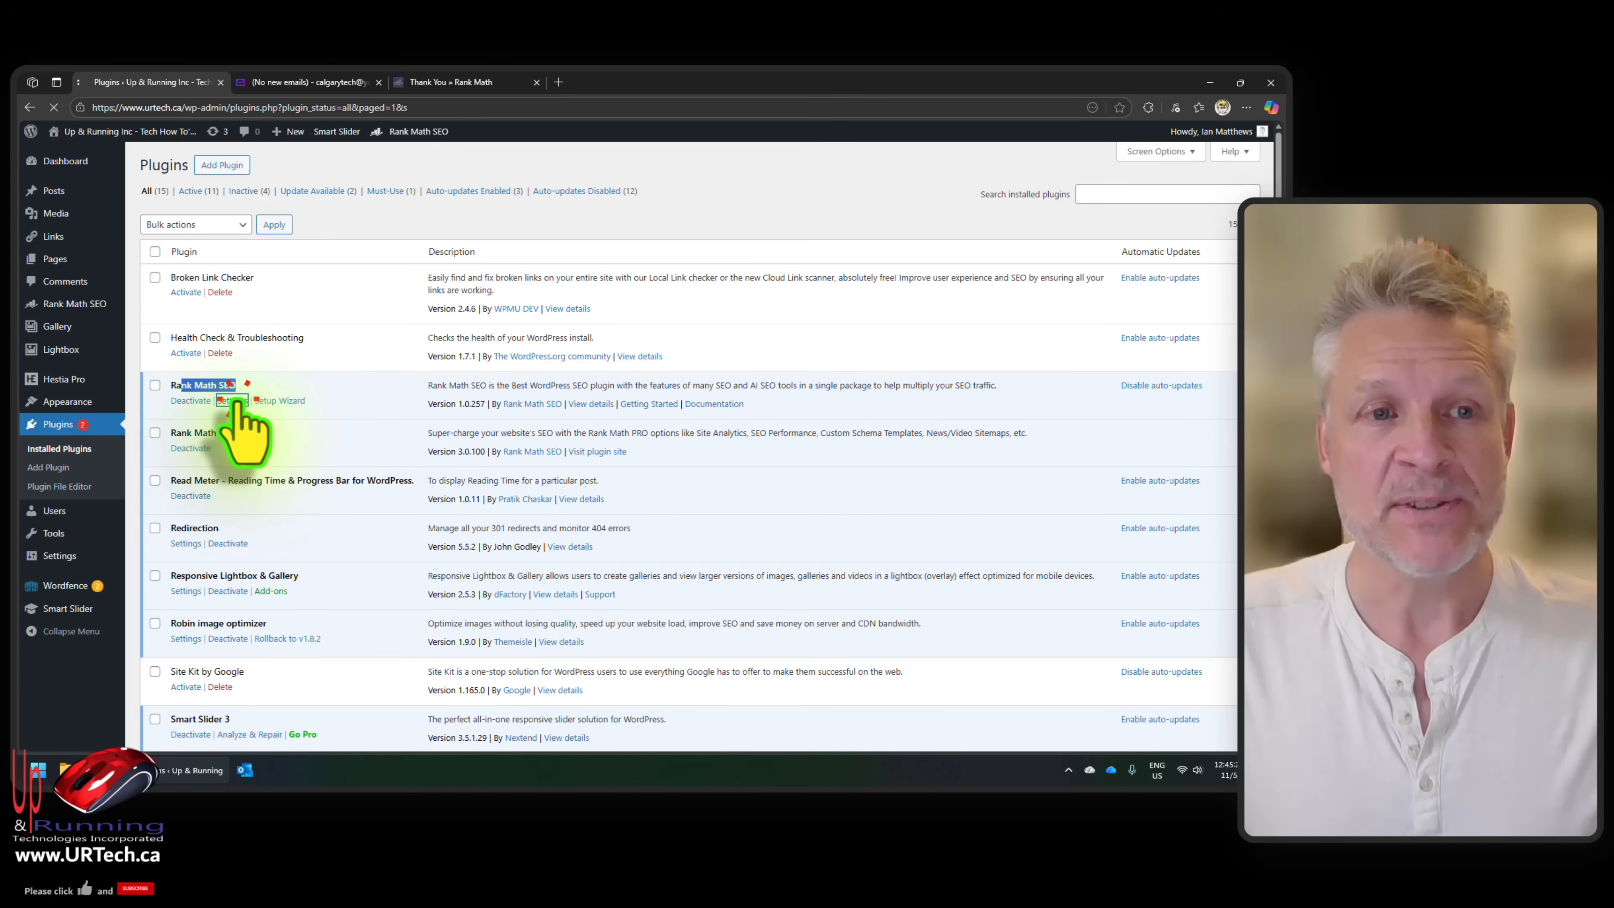
left_click(222, 399)
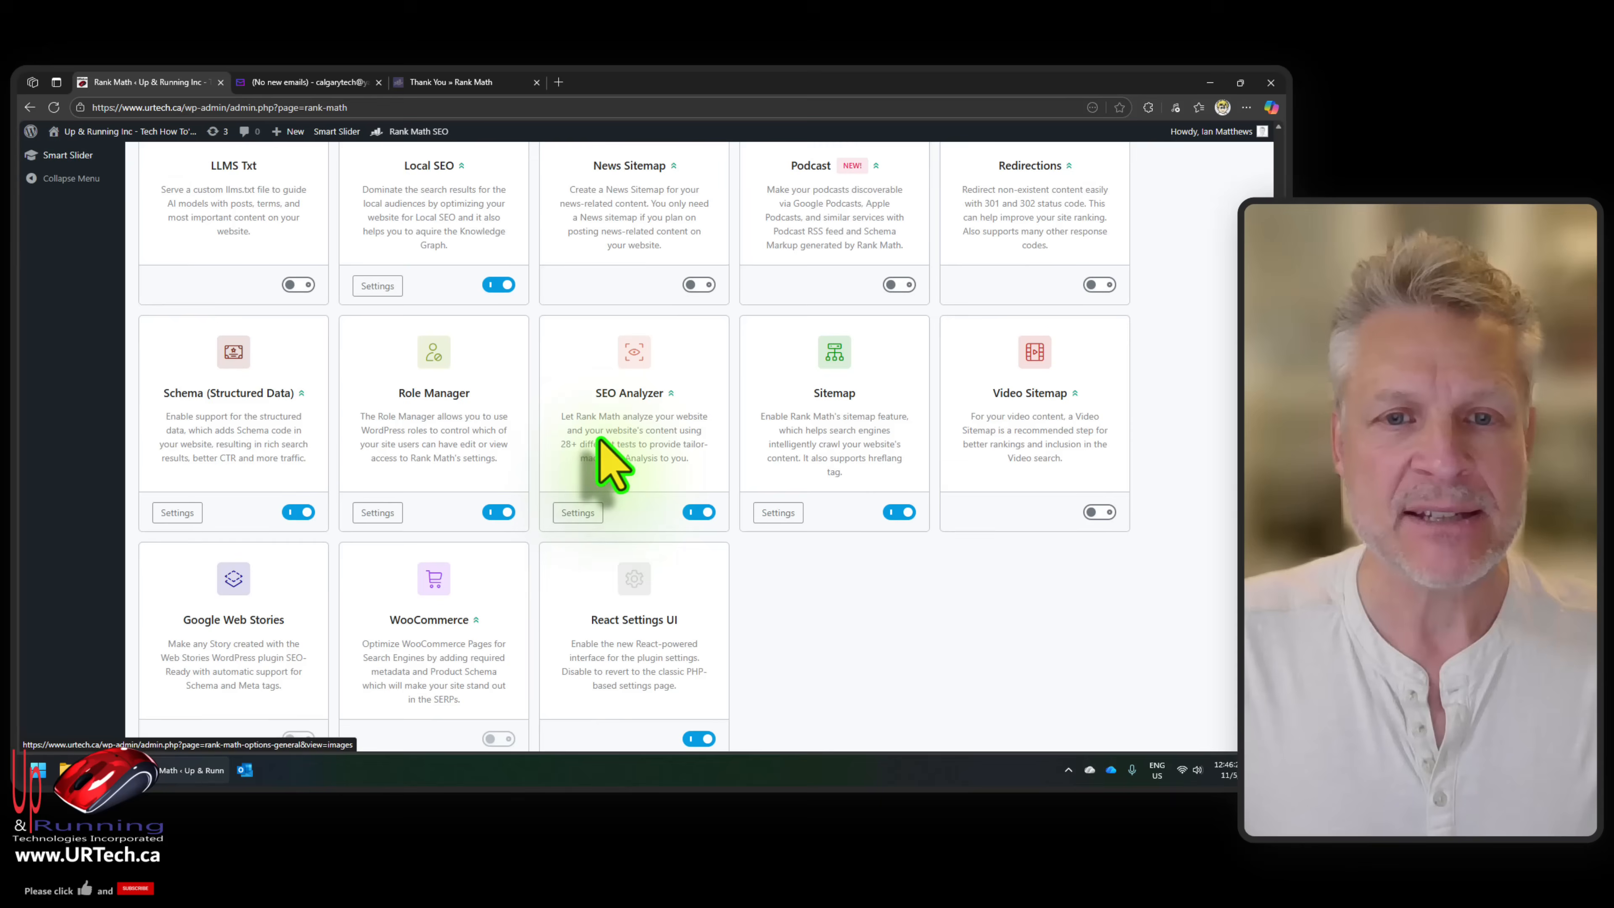
scroll("down", 3)
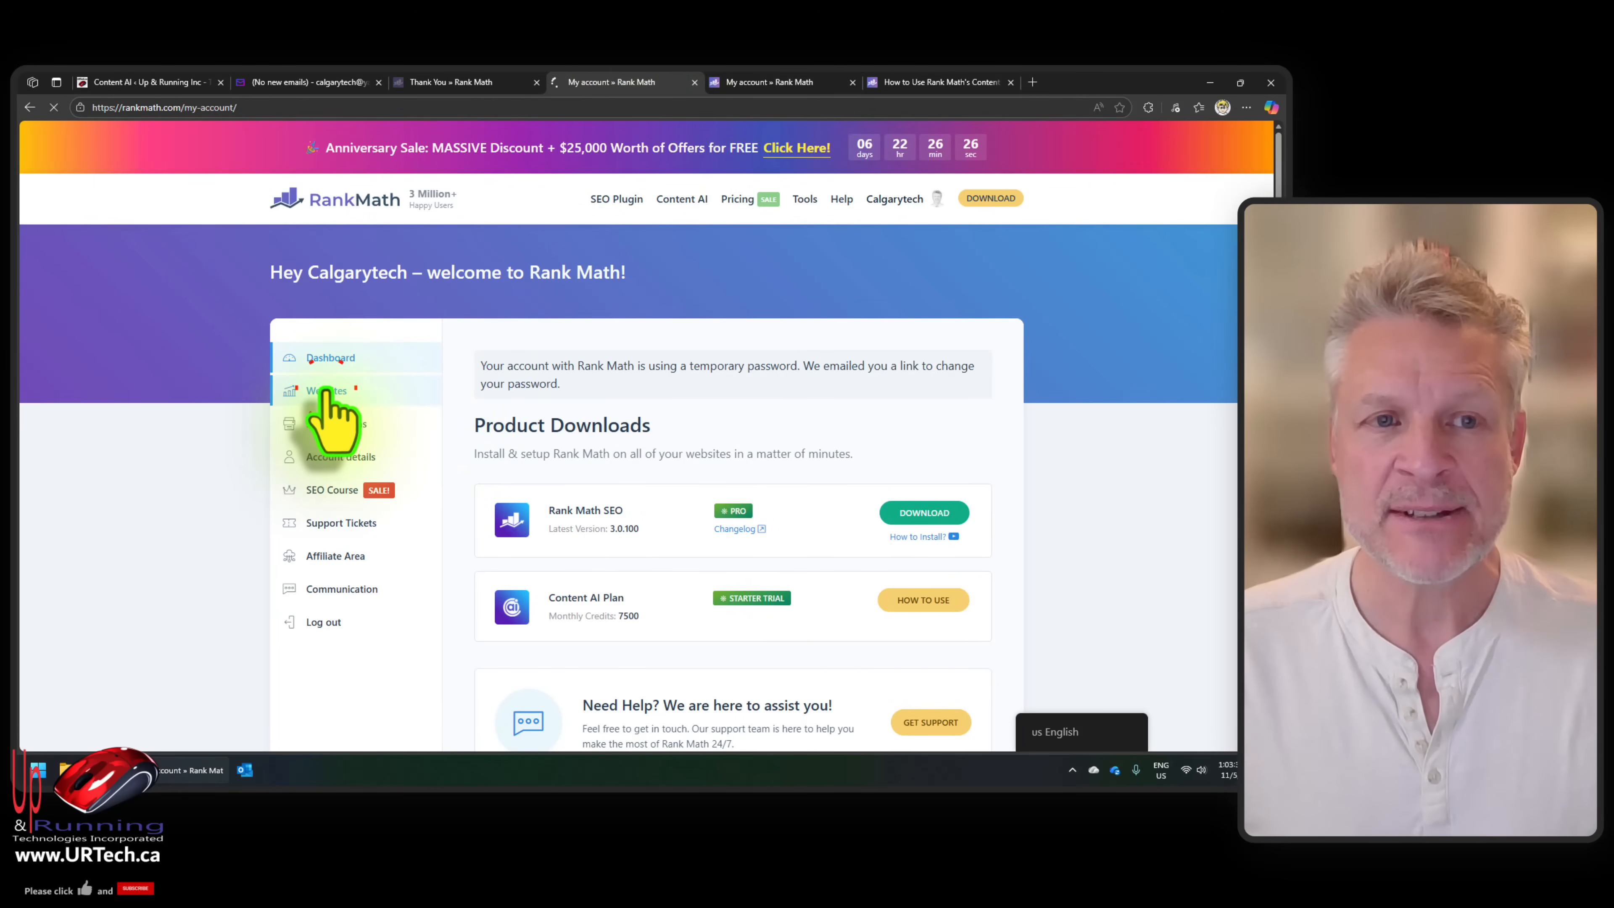
left_click(326, 390)
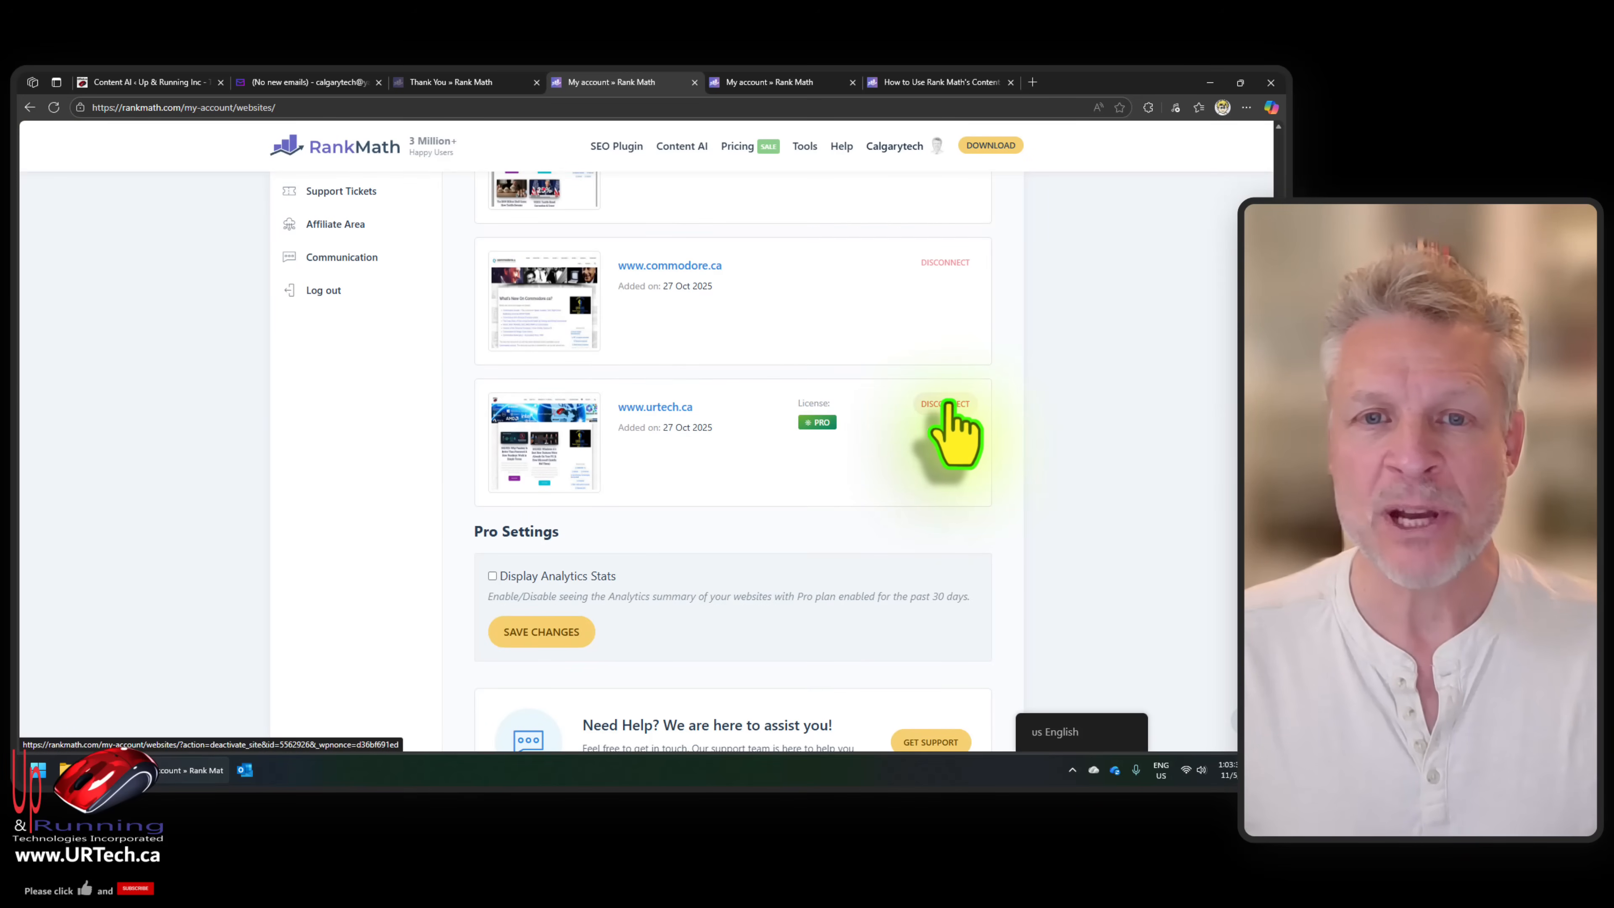
left_click(943, 403)
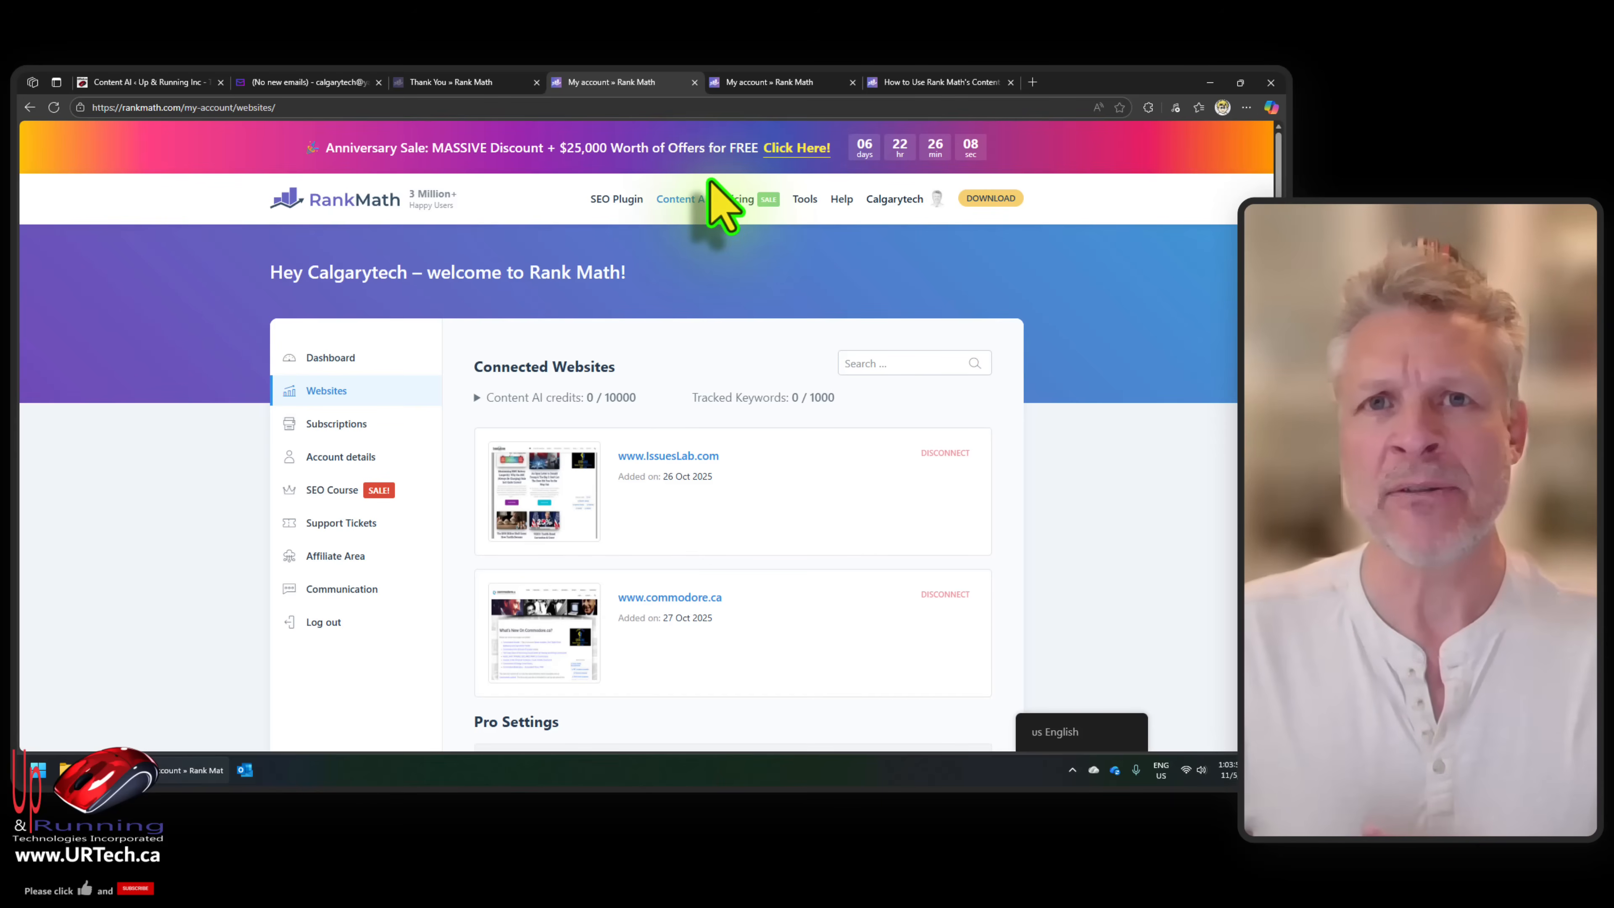
left_click(143, 83)
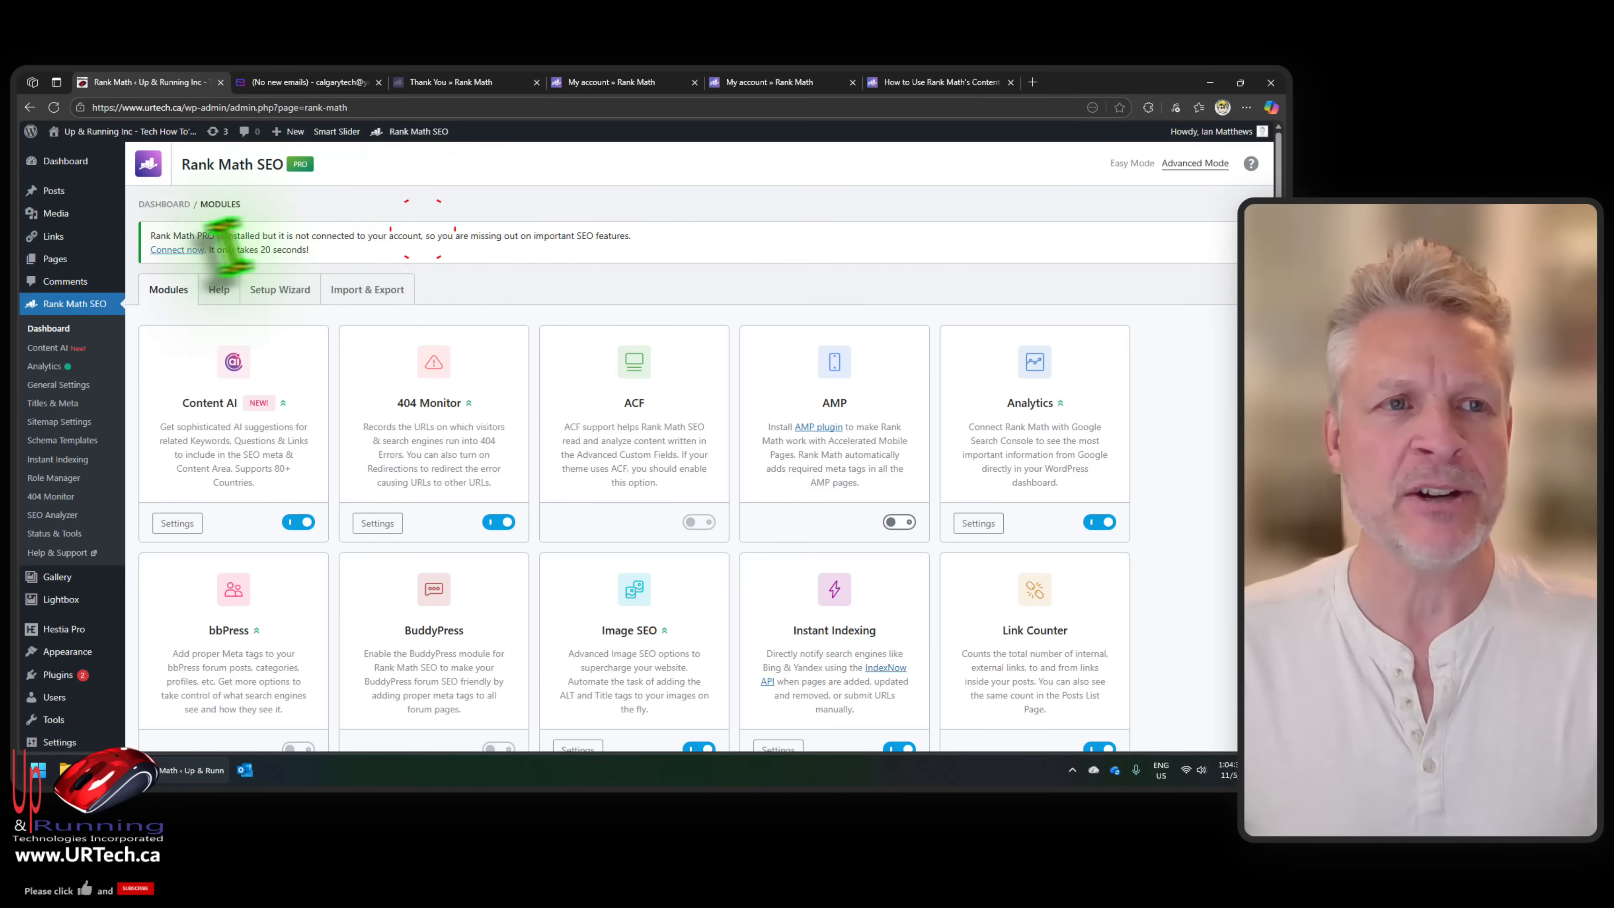
Step: Reconnect urtech.ca to the Rank Math account and activate the Pro Plan for it
left_click(176, 250)
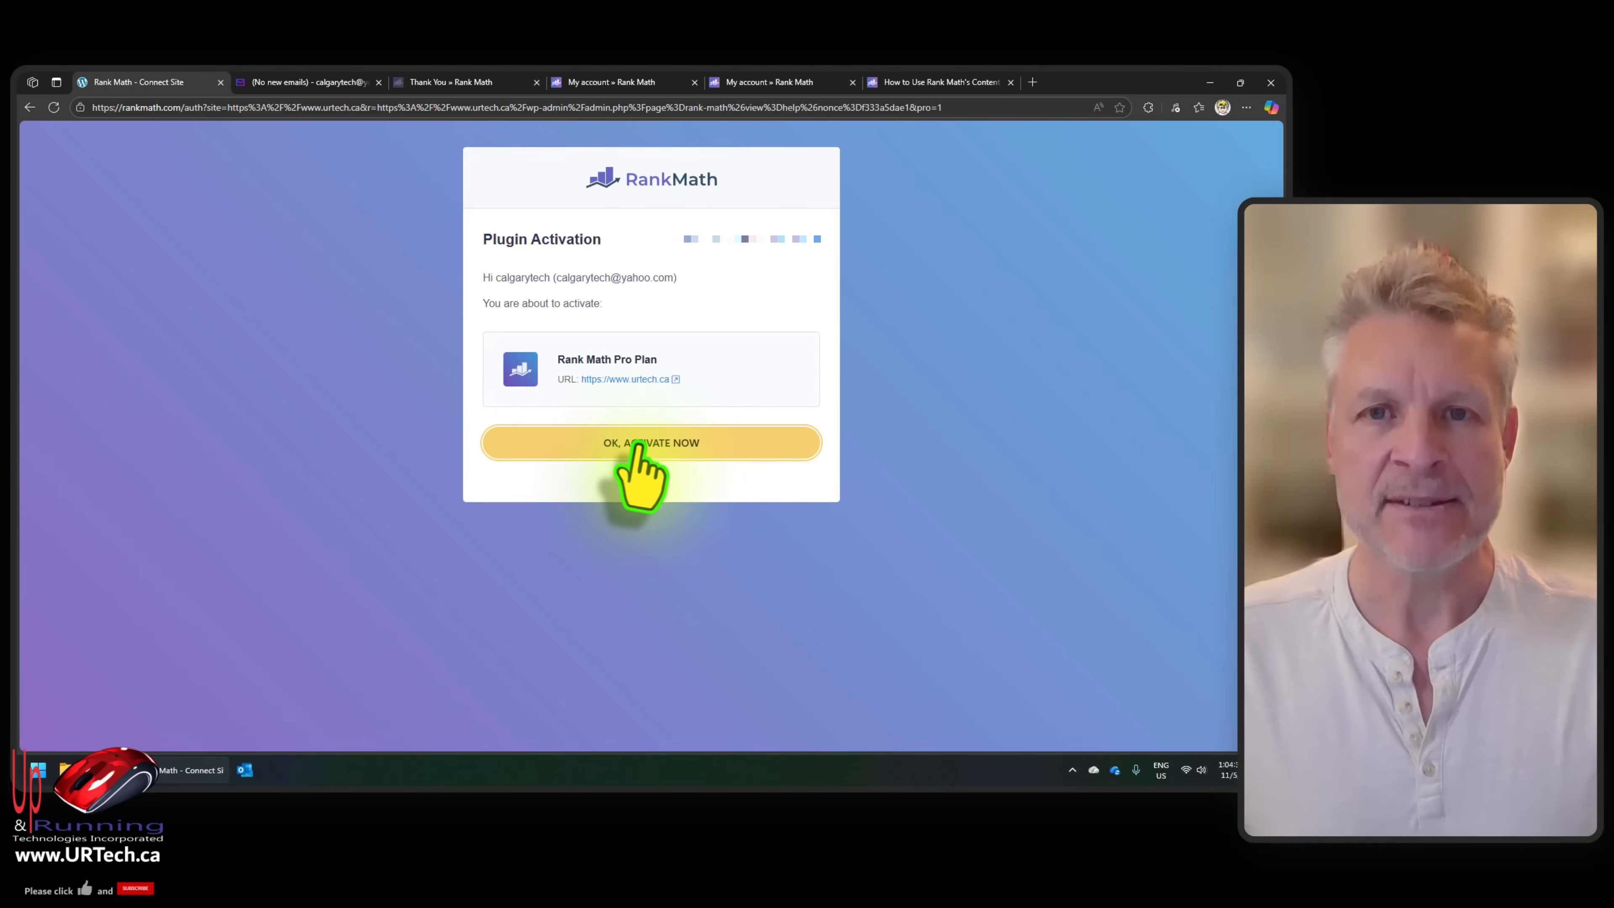
left_click(651, 443)
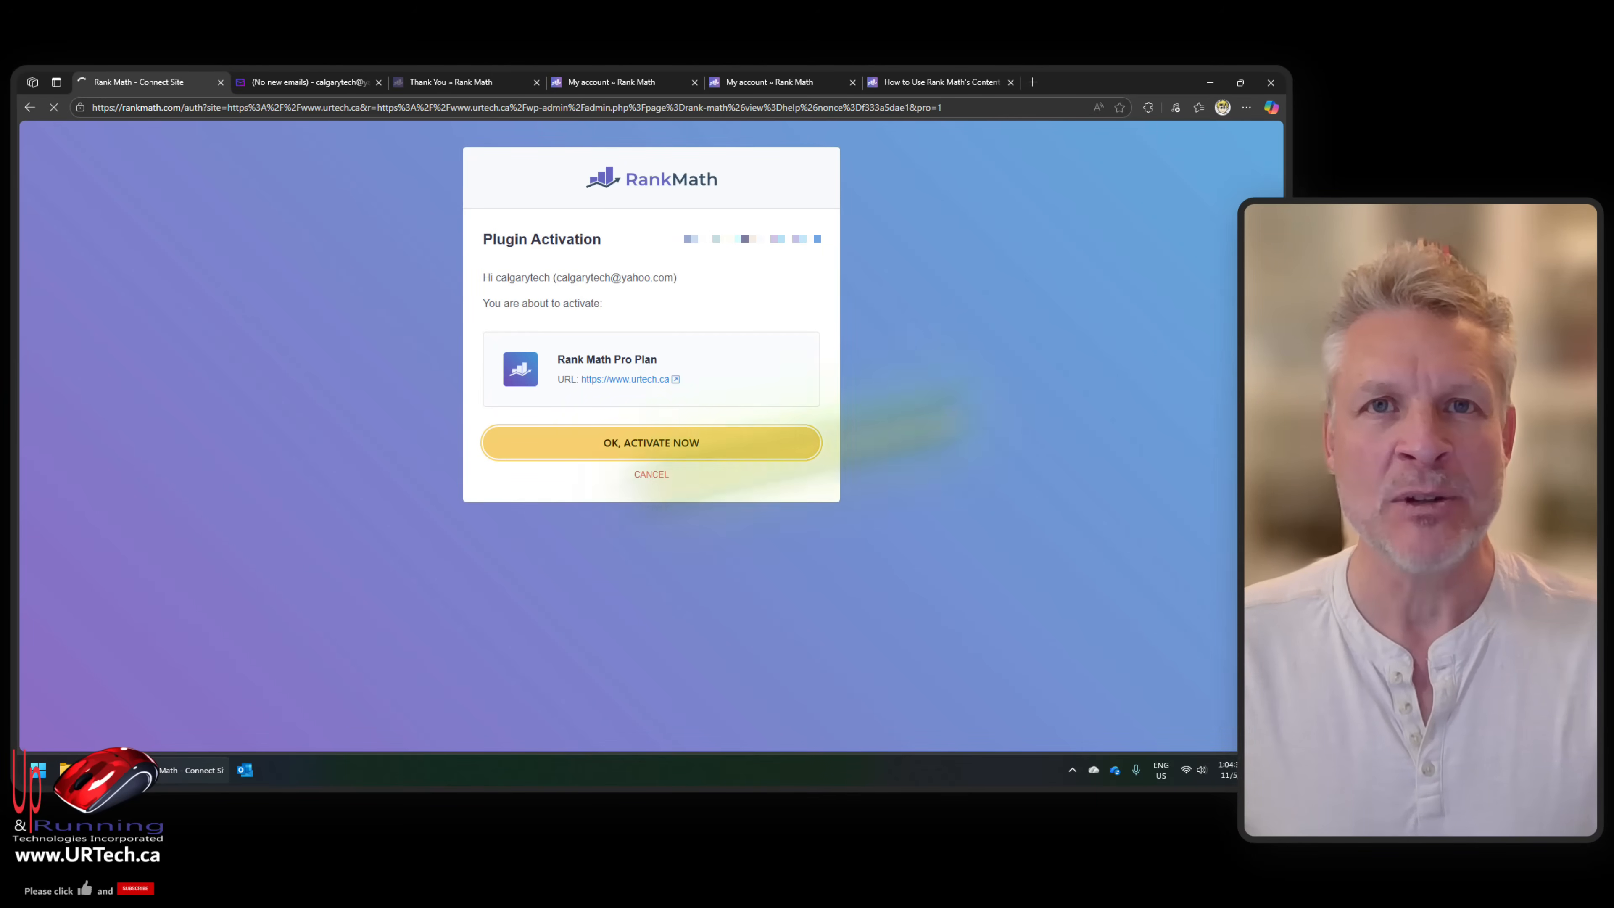
left_click(651, 441)
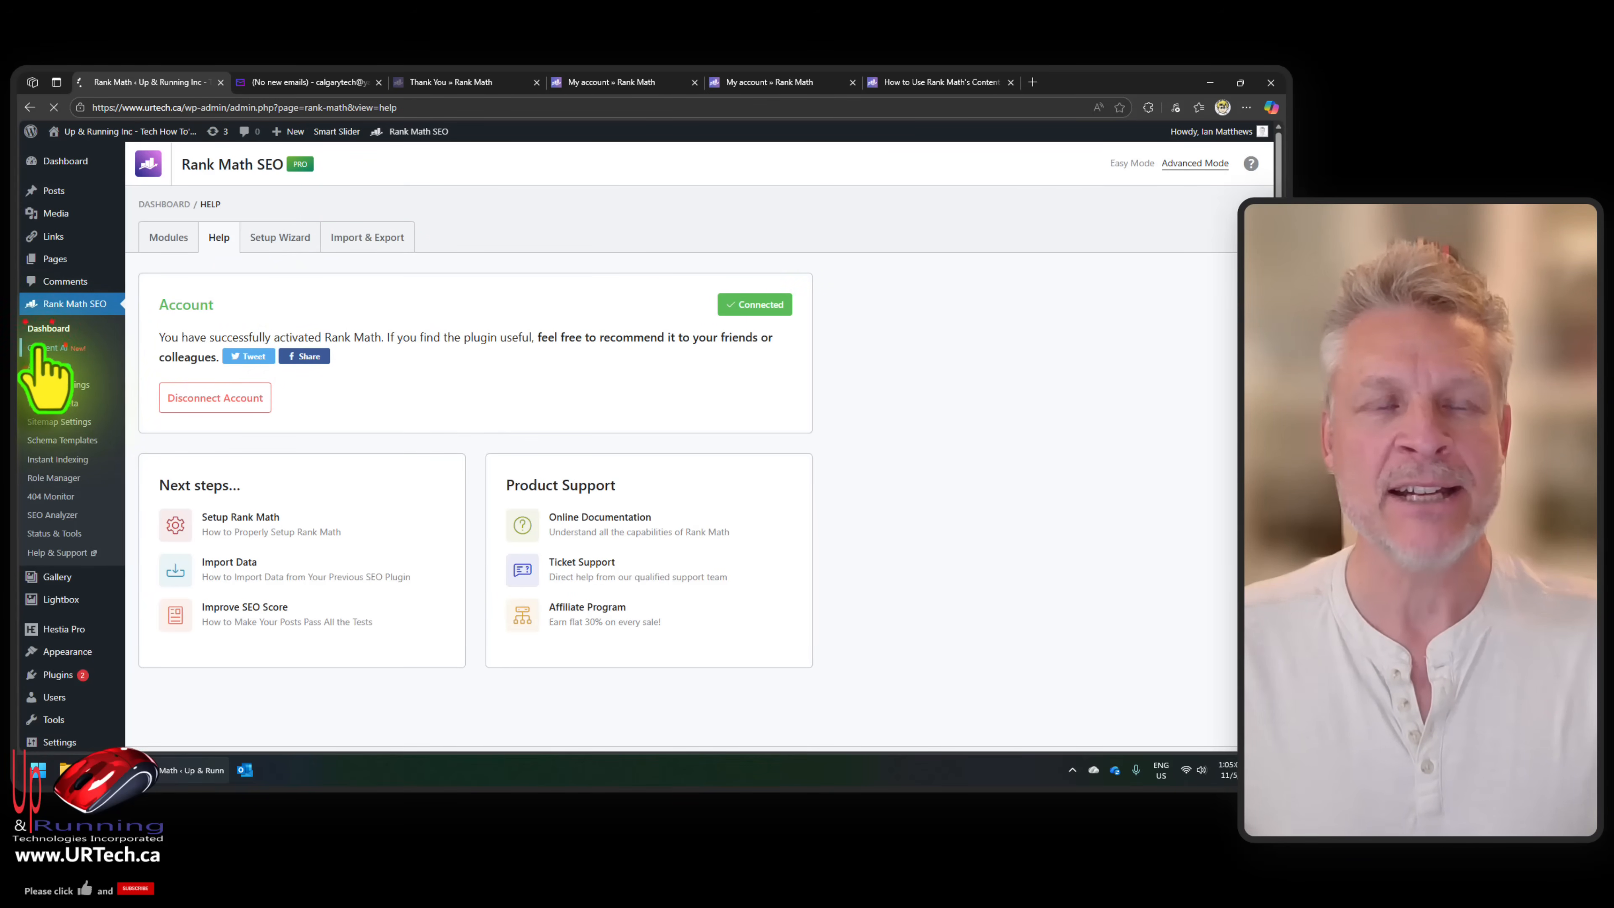
Step: Open the 'Why We Ditched Yoast SEO for Rank Math' post for editing with its Content AI panel showing
left_click(50, 347)
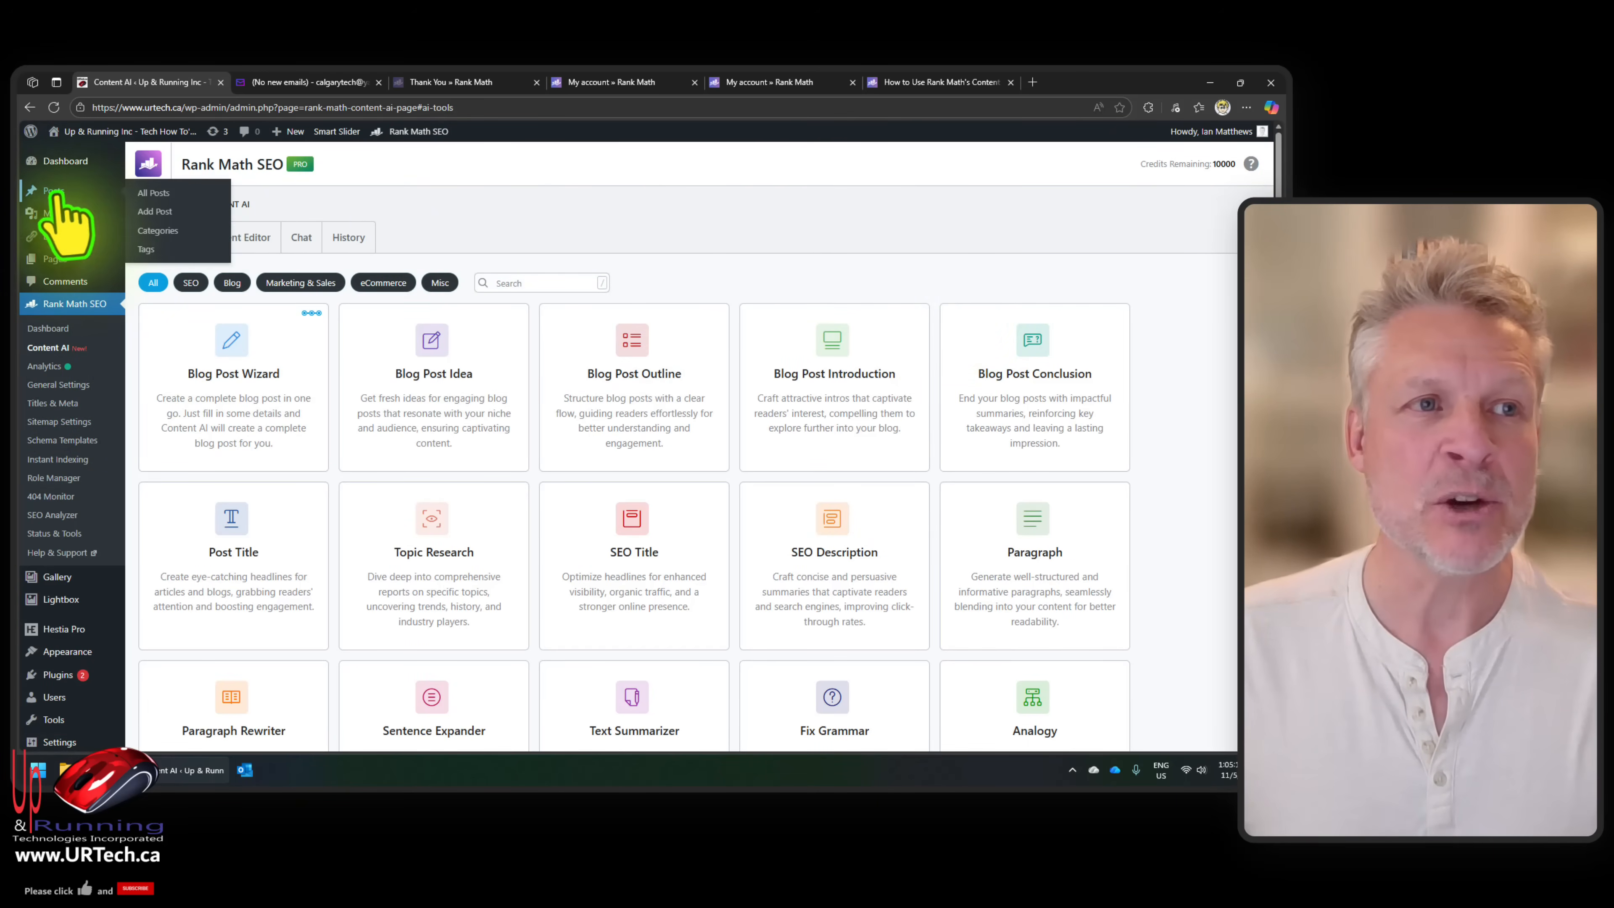
left_click(153, 193)
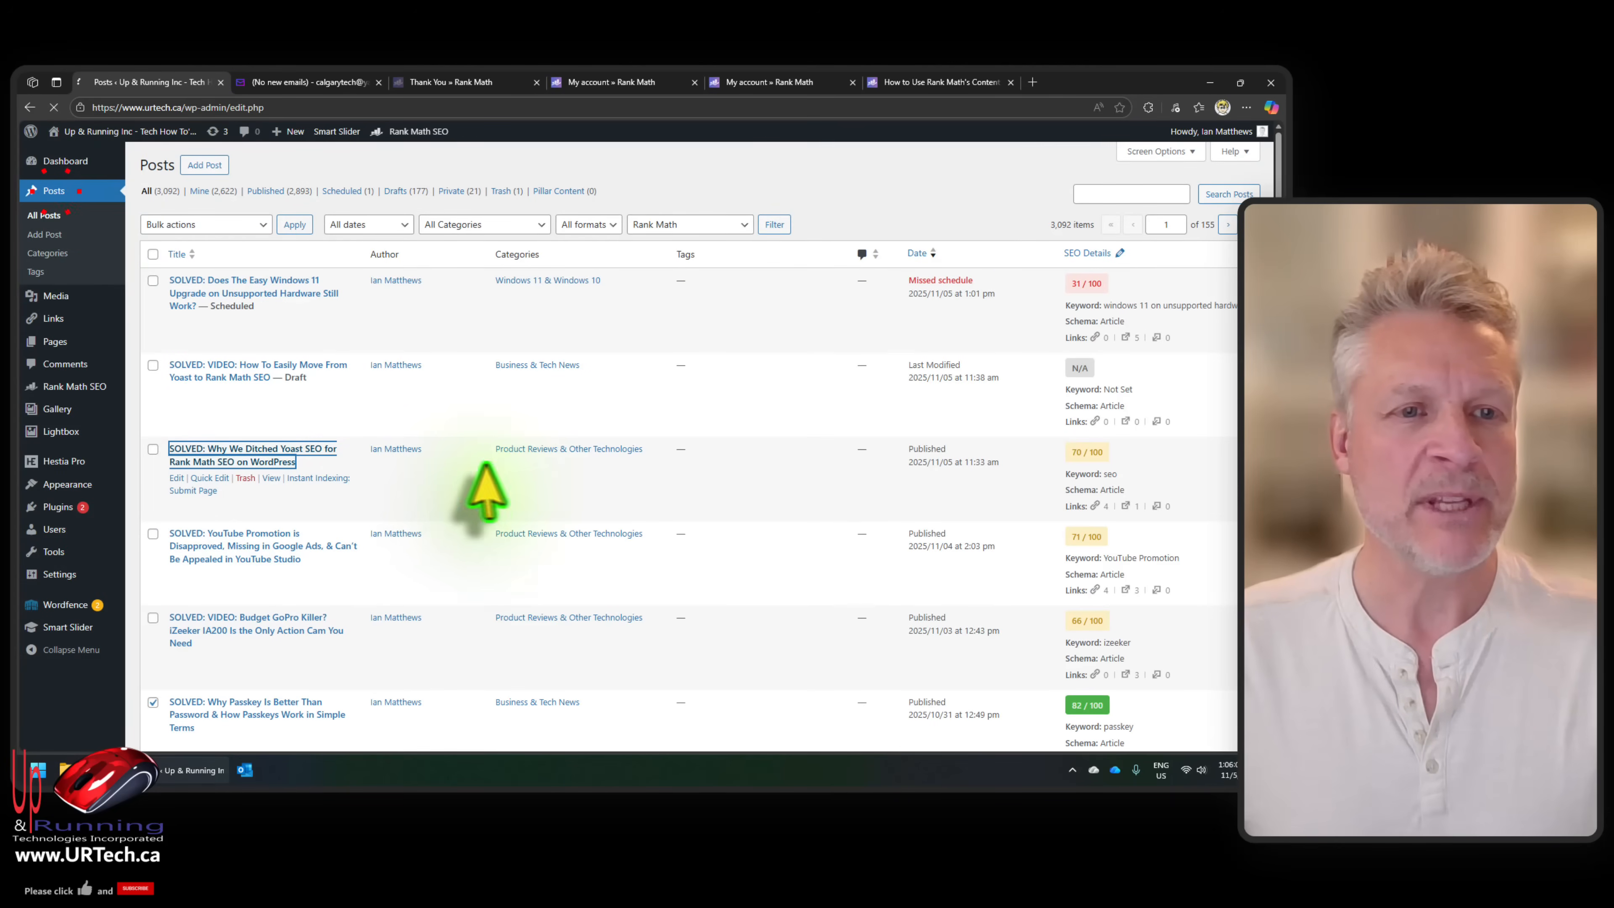
left_click(252, 454)
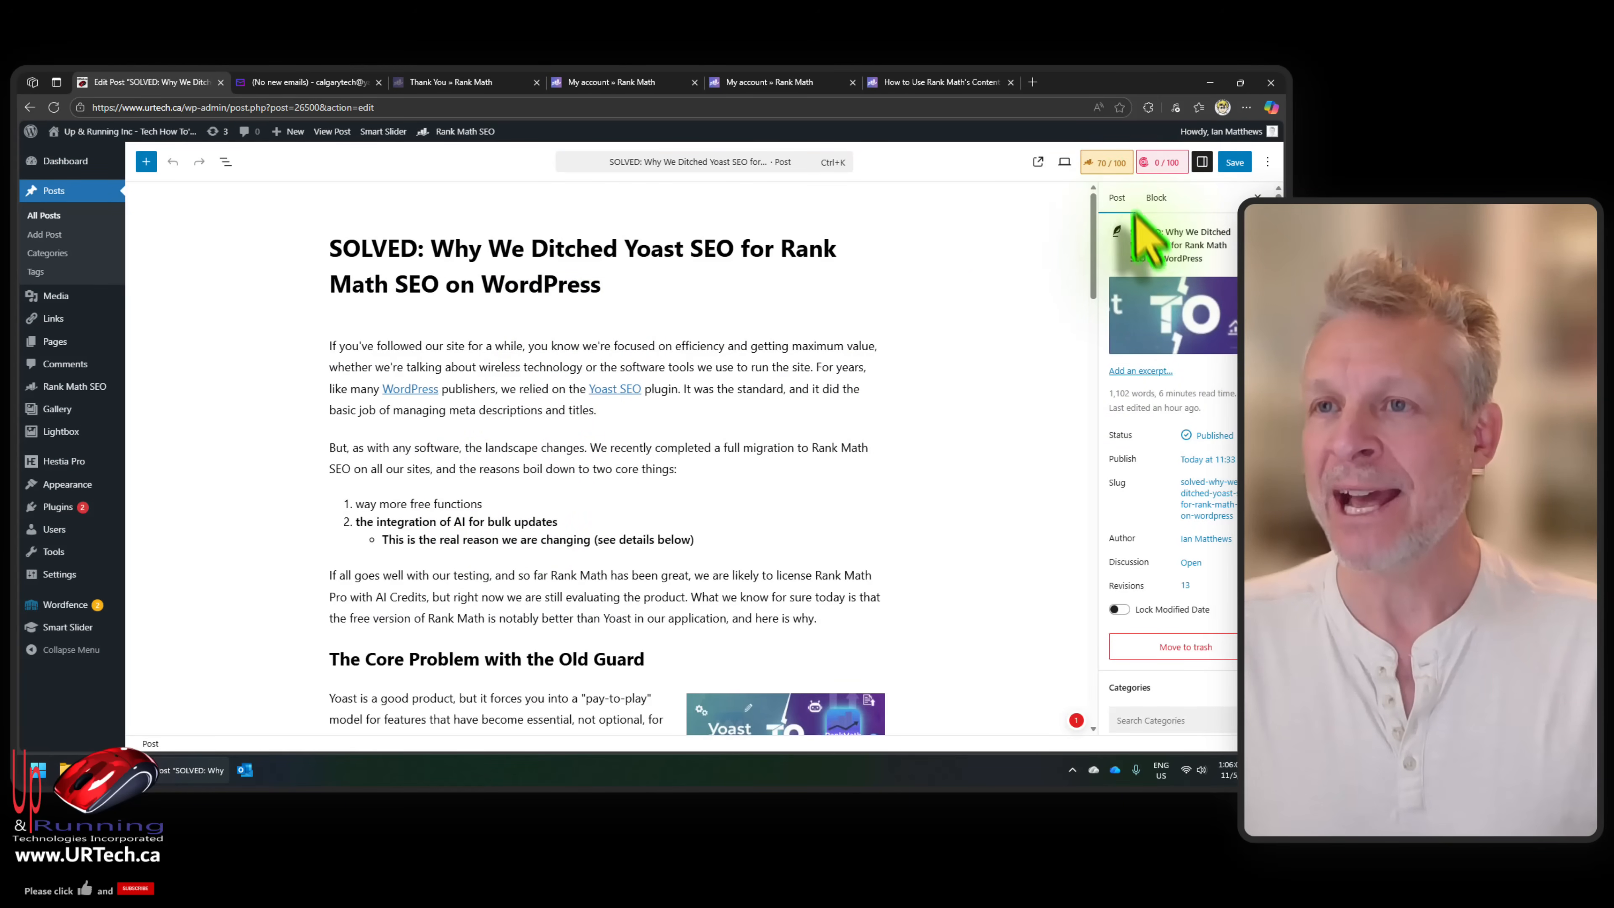
left_click(1161, 161)
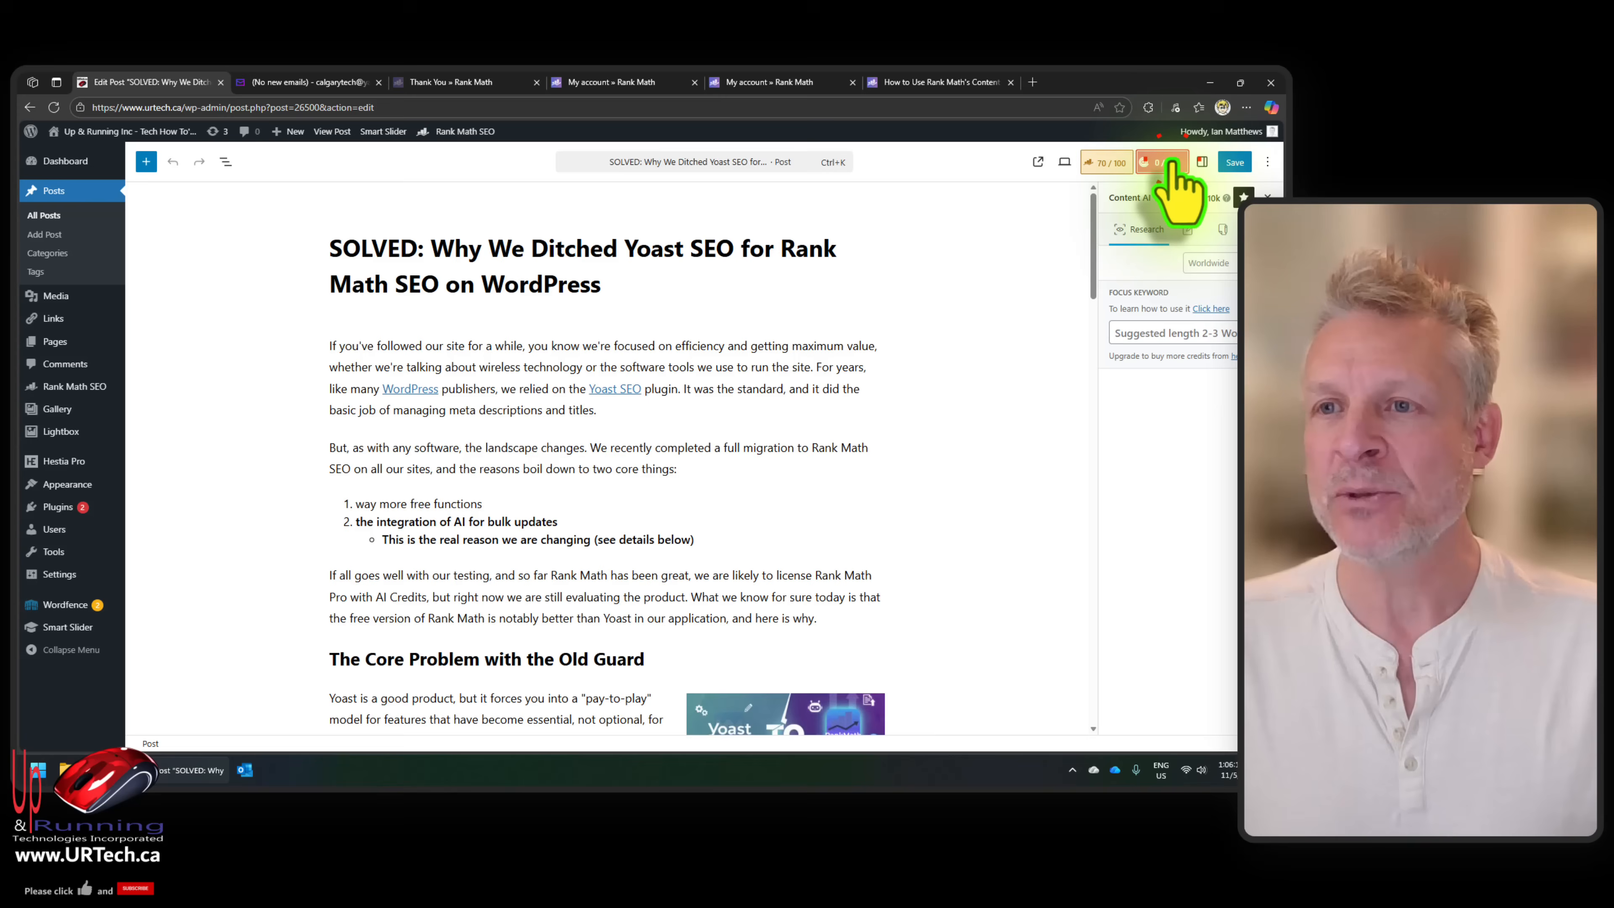